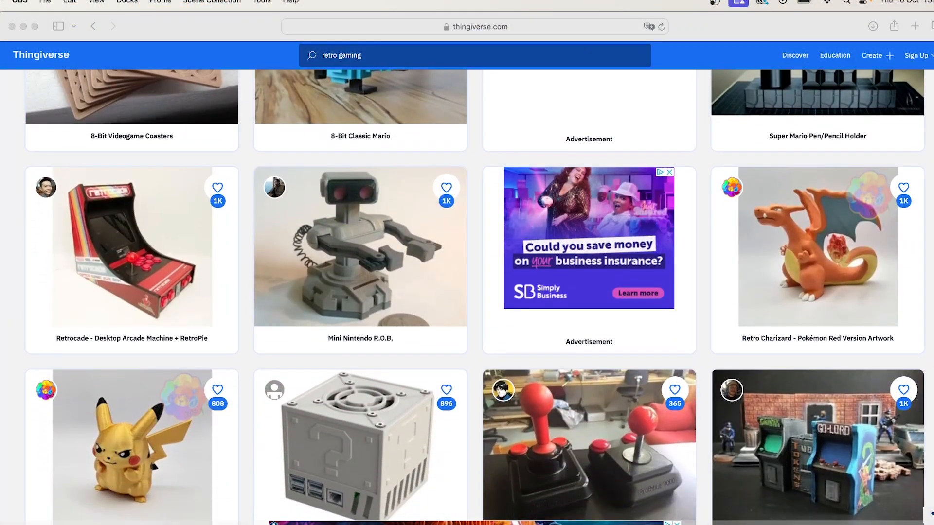
# Search Thingiverse for 'zx spectrum mount' to list ZX Spectrum wall mounts and cases
pyautogui.scroll(-3)
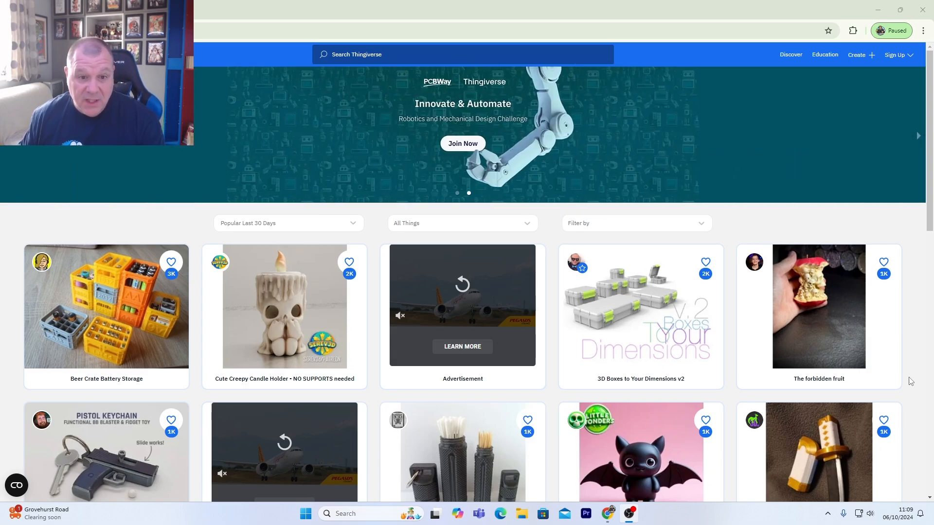
pyautogui.moveTo(460, 203)
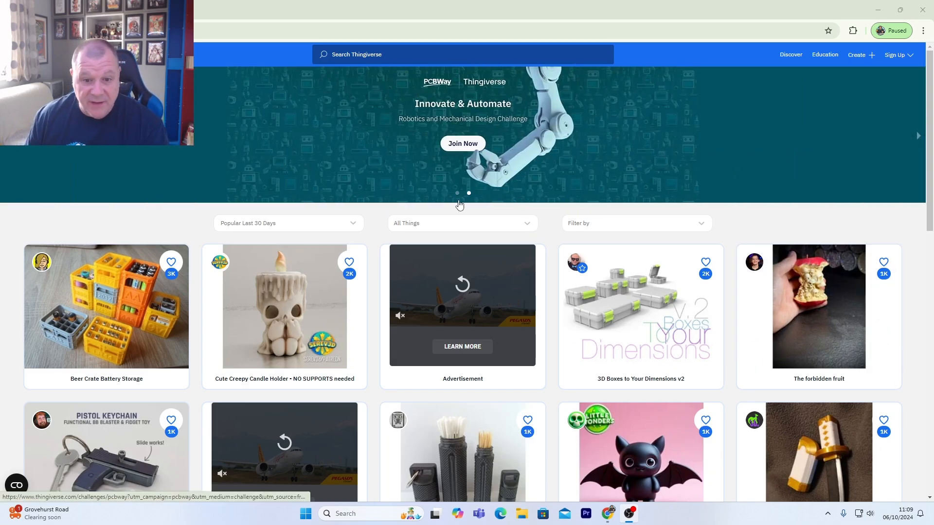
pyautogui.scroll(-3)
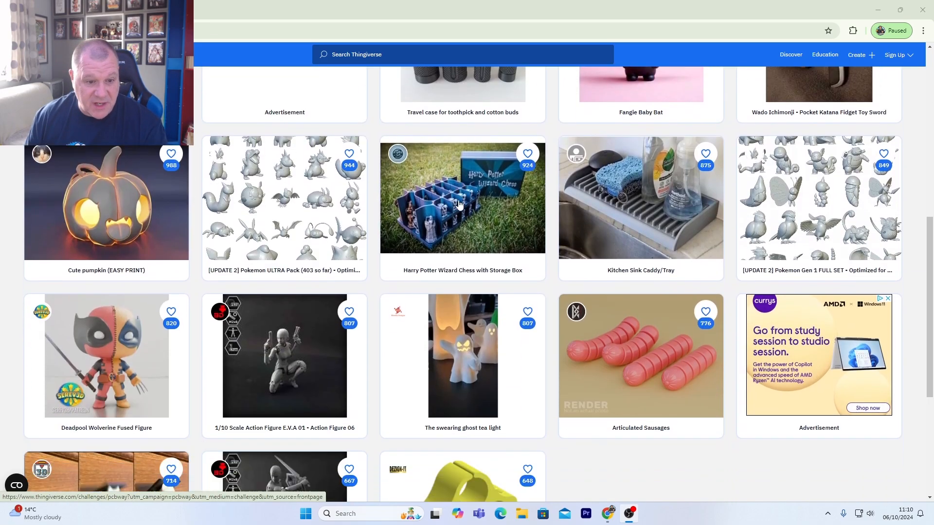
pyautogui.scroll(-3)
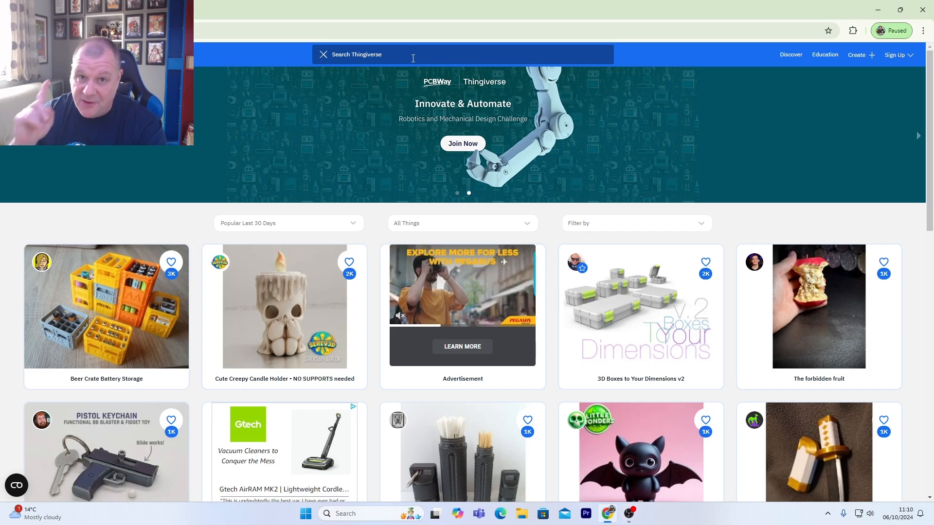
pyautogui.write('zx spectrum mount')
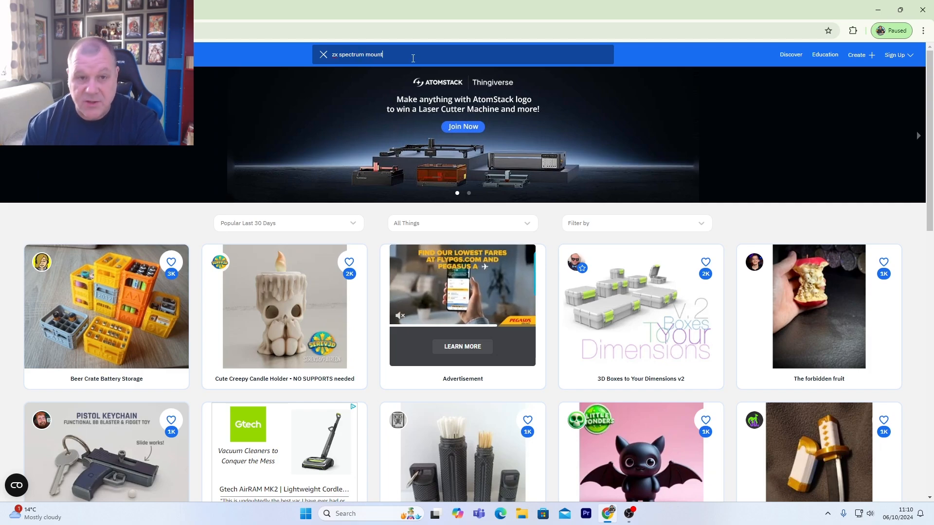
pyautogui.press('Enter')
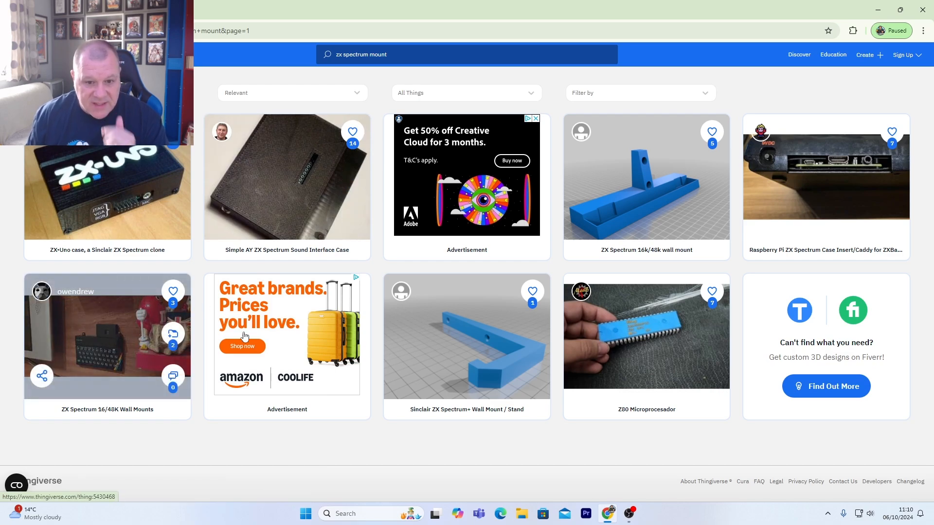
pyautogui.moveTo(471, 344)
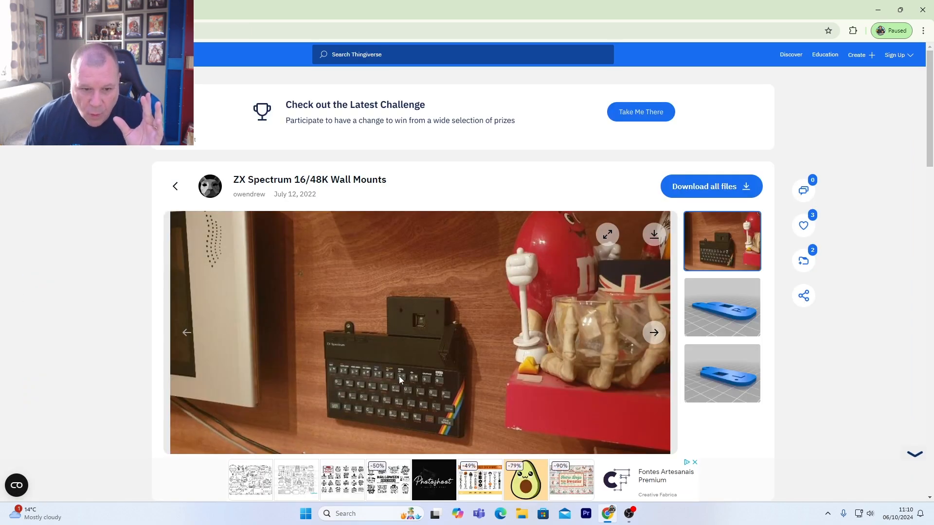
pyautogui.moveTo(374, 378)
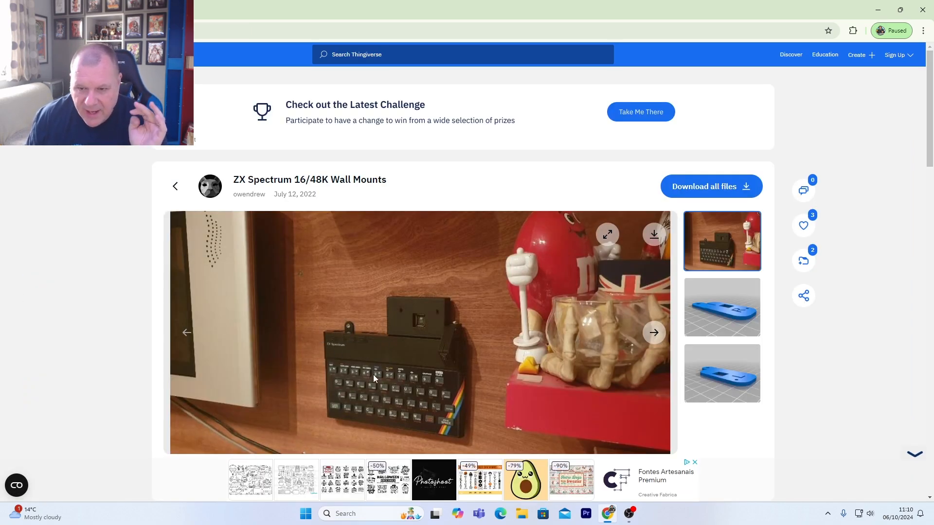
pyautogui.scroll(-3)
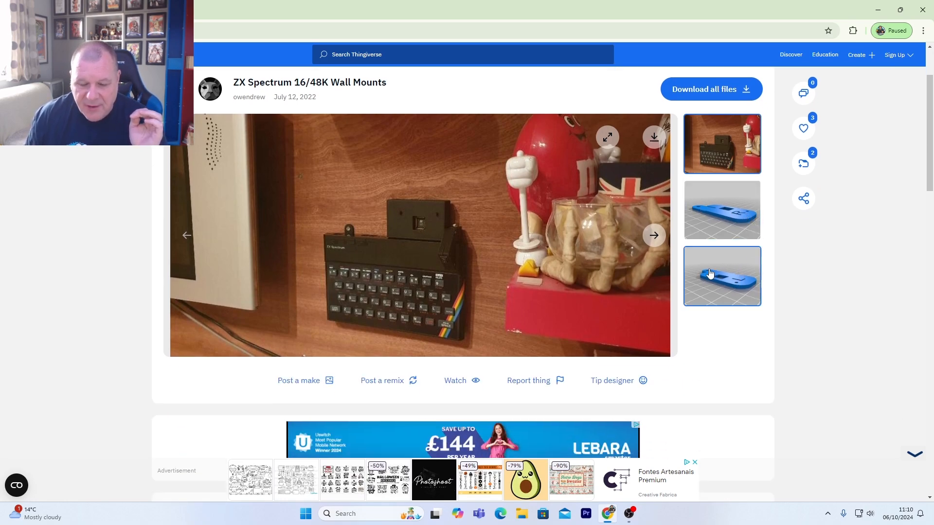
pyautogui.scroll(-3)
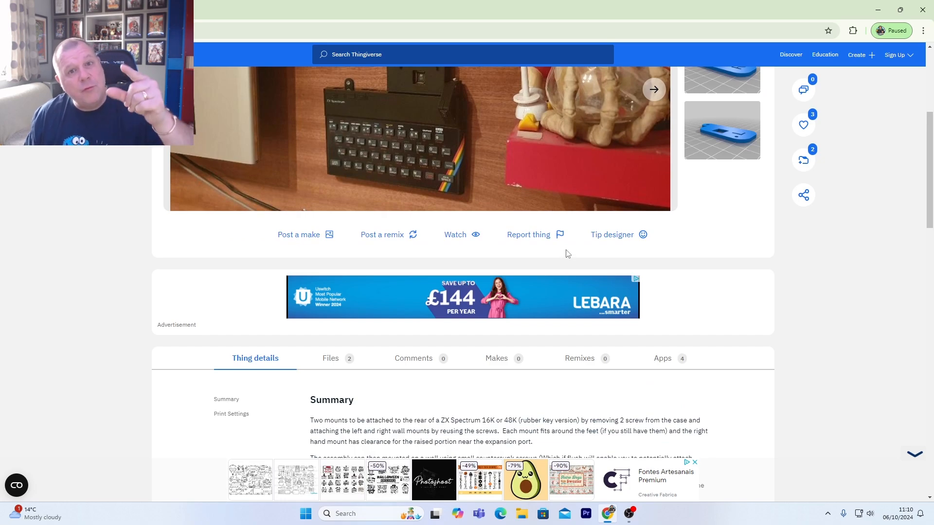
pyautogui.scroll(-3)
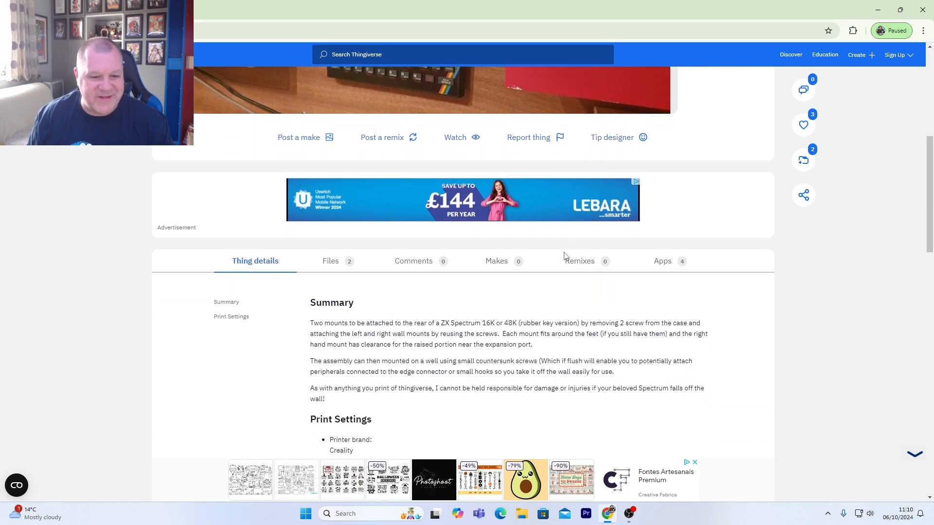
pyautogui.scroll(-3)
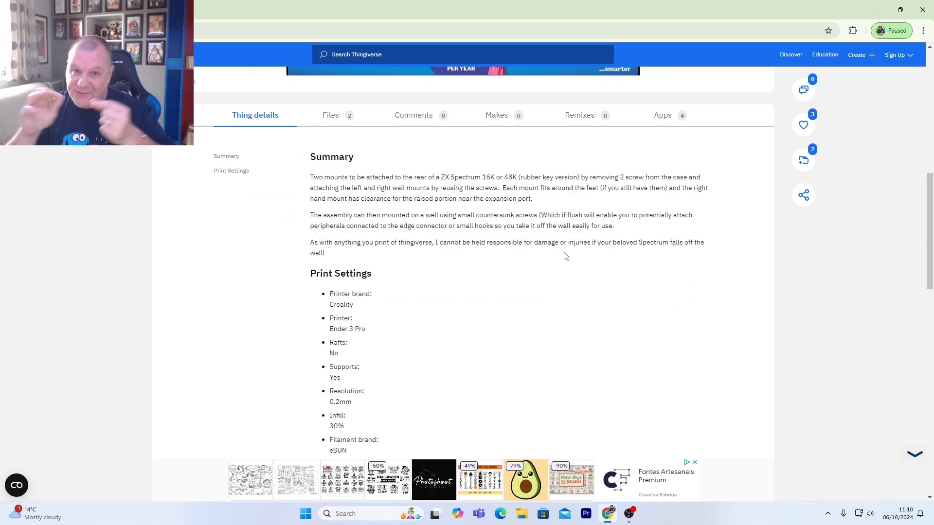
pyautogui.scroll(-3)
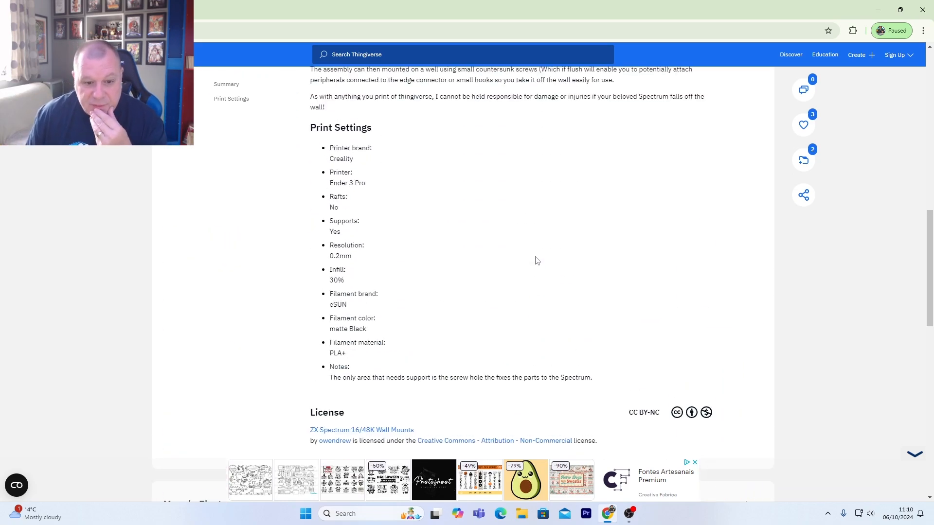
pyautogui.scroll(3)
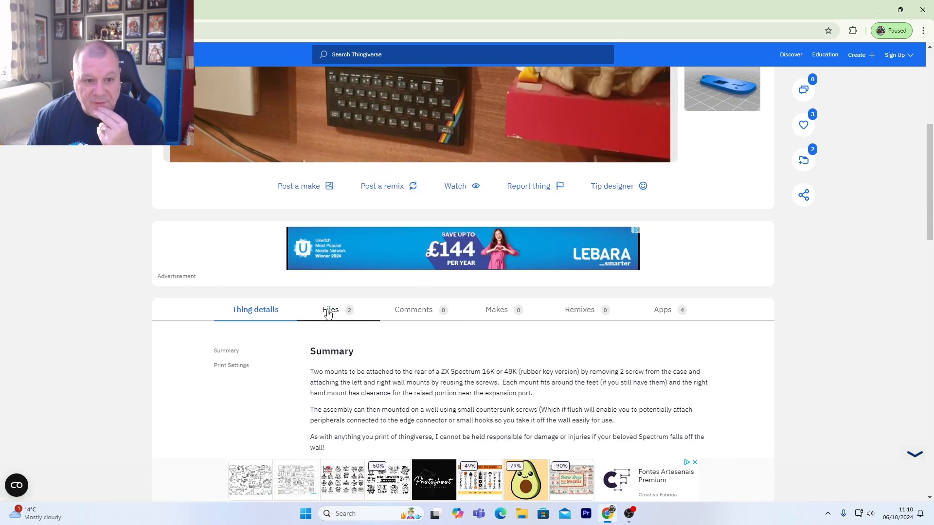
# Download all ZX Spectrum 16/48K Wall Mounts files as a zip and dismiss the notice
pyautogui.click(330, 310)
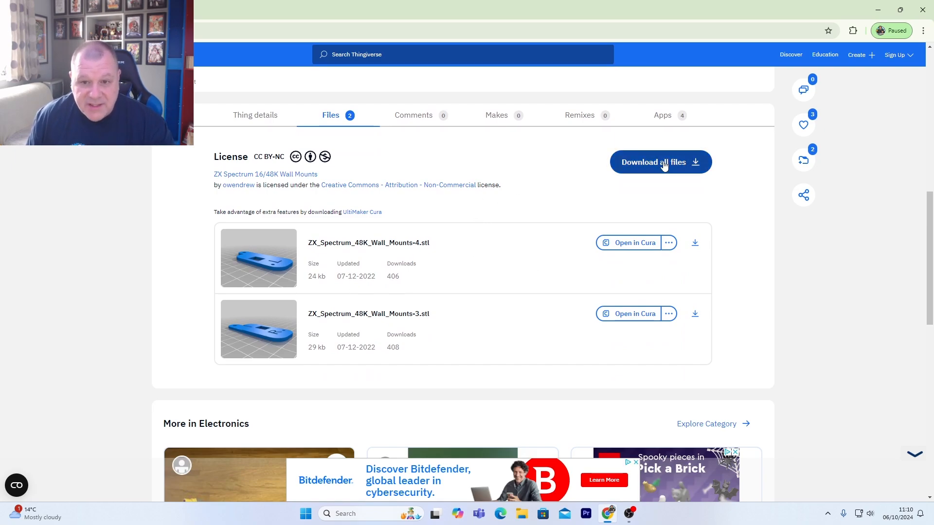
pyautogui.click(660, 162)
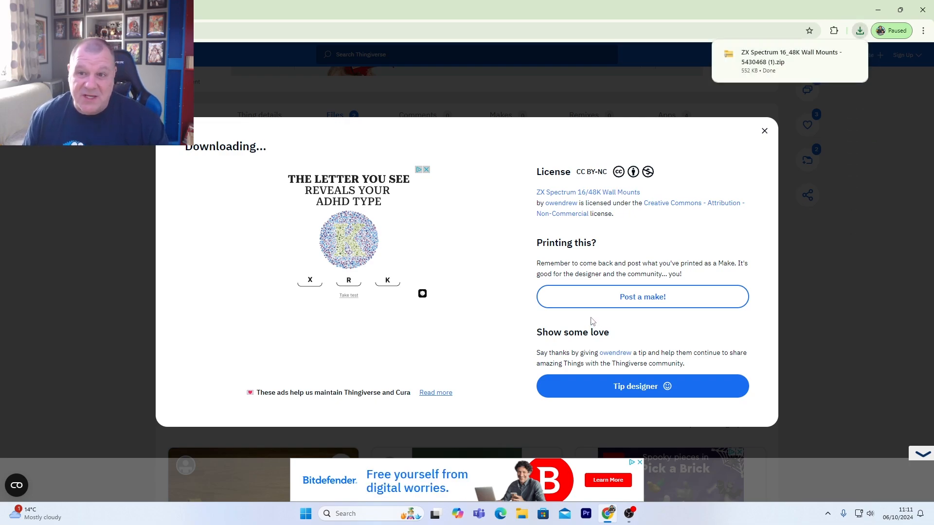
pyautogui.moveTo(740, 193)
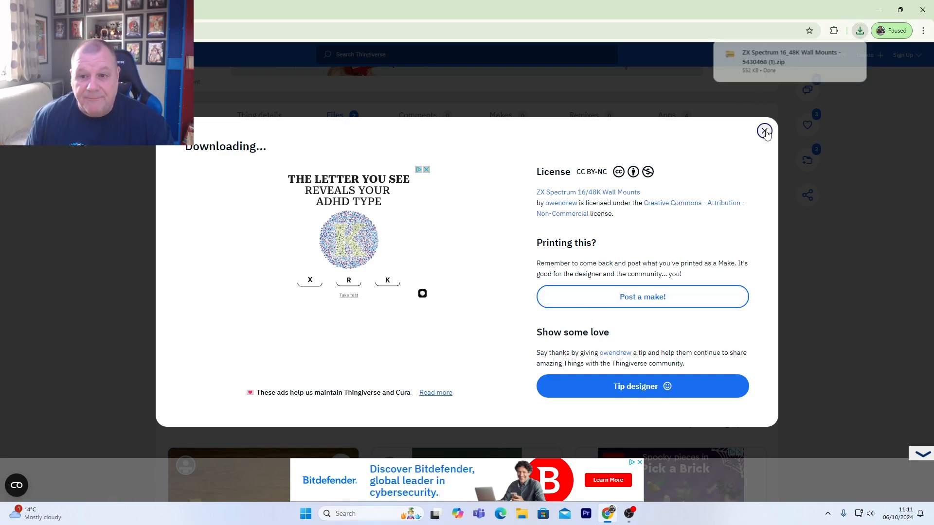
pyautogui.click(763, 131)
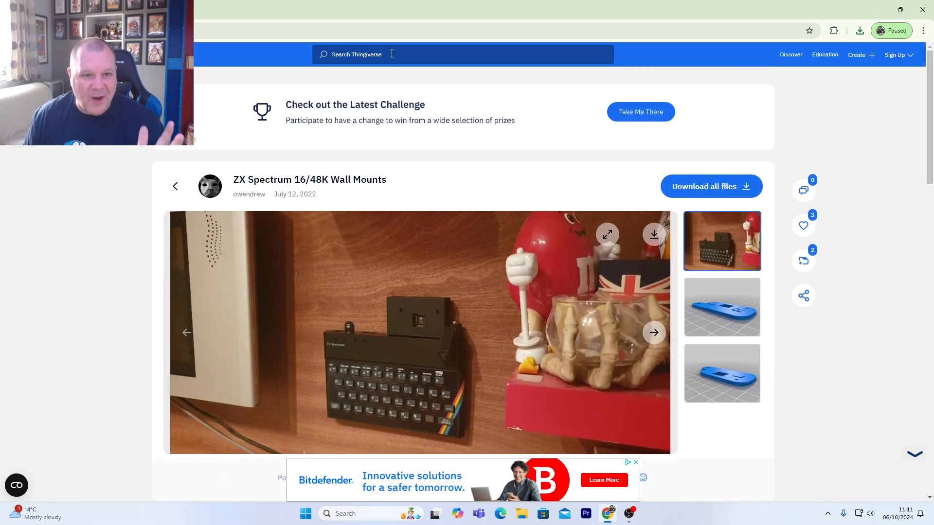
# Search Thingiverse for 'mario' and scroll through results like Mario Boo and Coin Box
pyautogui.write('mario')
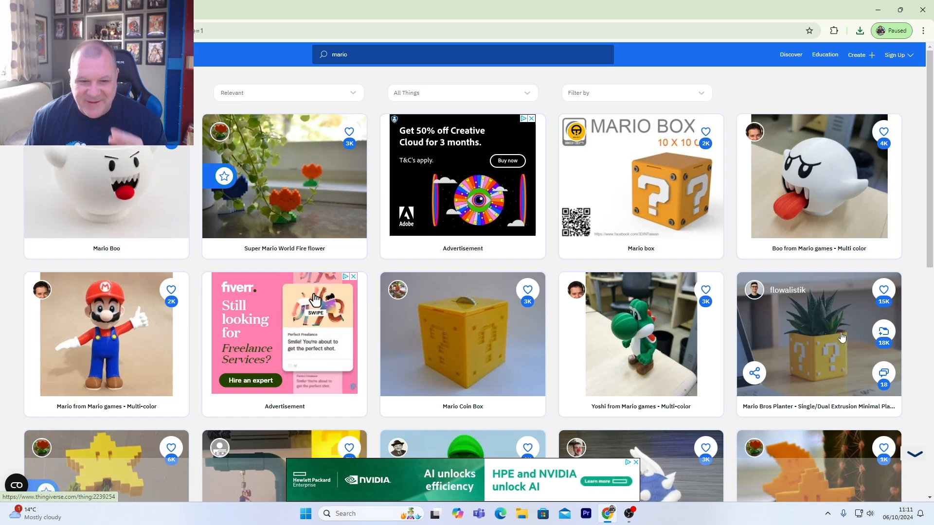
pyautogui.scroll(-3)
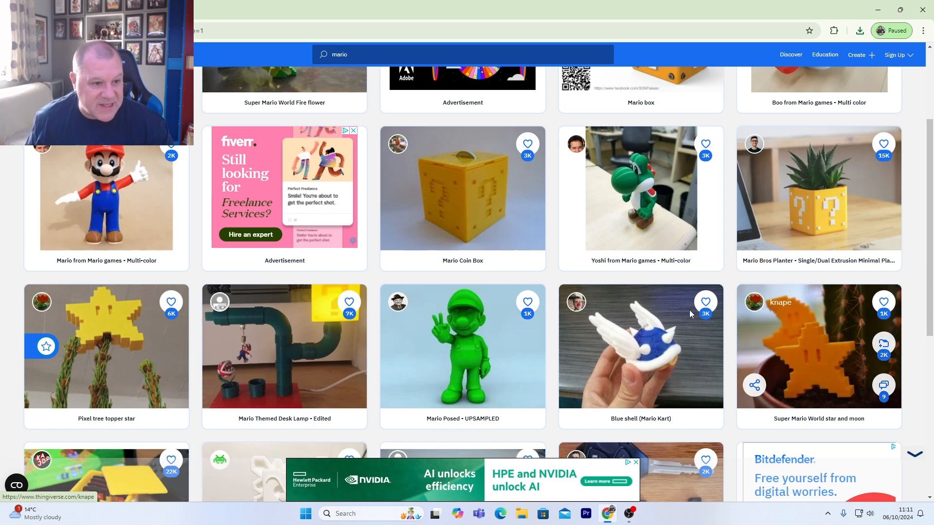
pyautogui.scroll(-3)
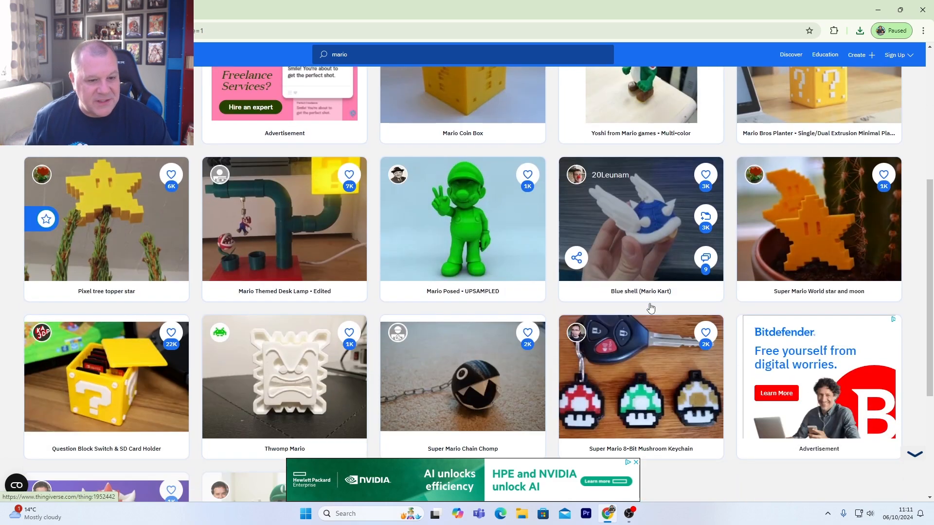
pyautogui.scroll(-3)
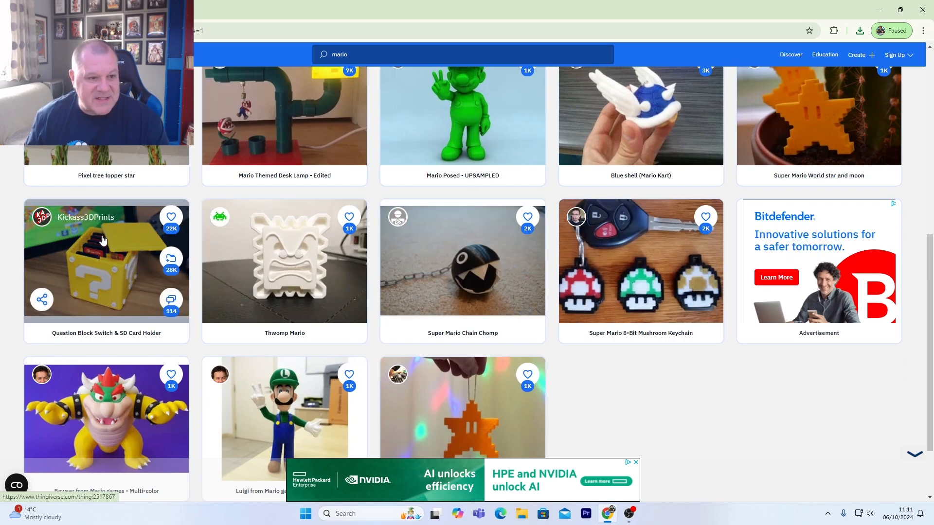
pyautogui.moveTo(104, 277)
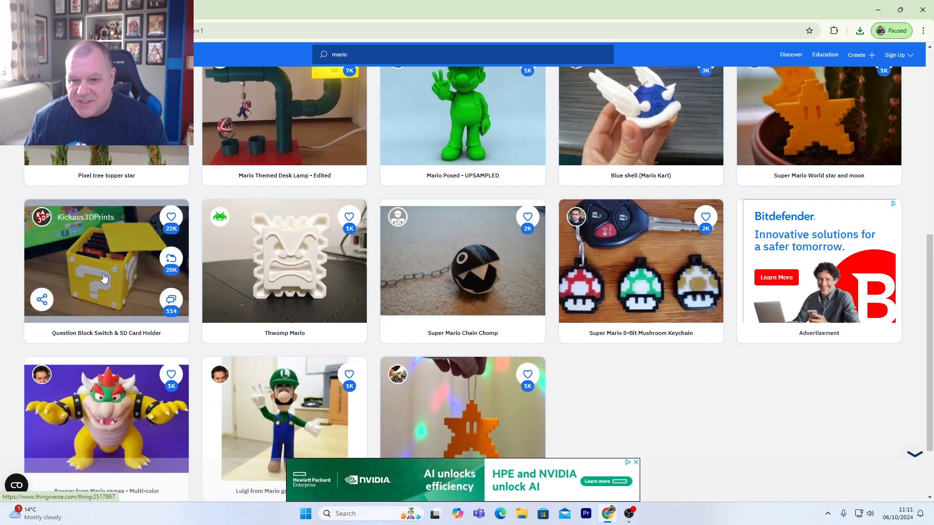
pyautogui.moveTo(641, 286)
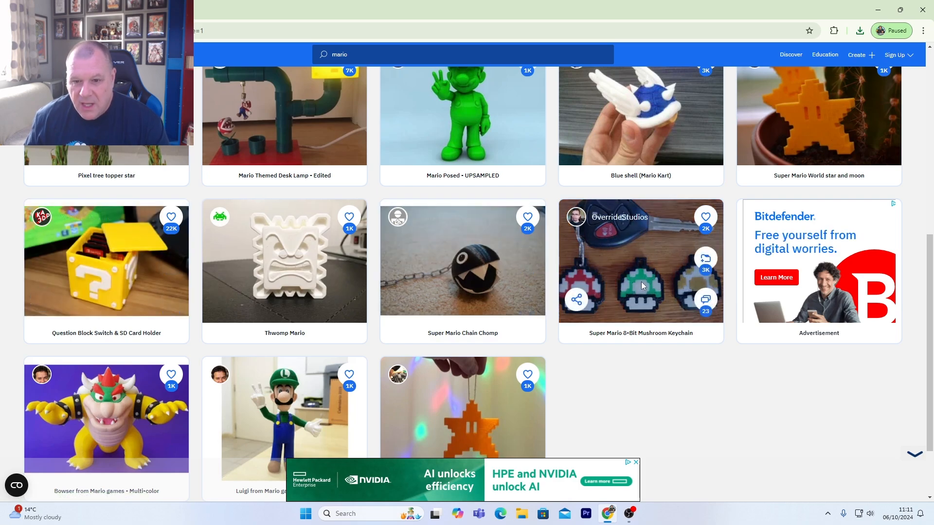
pyautogui.scroll(-3)
pyautogui.write('d')
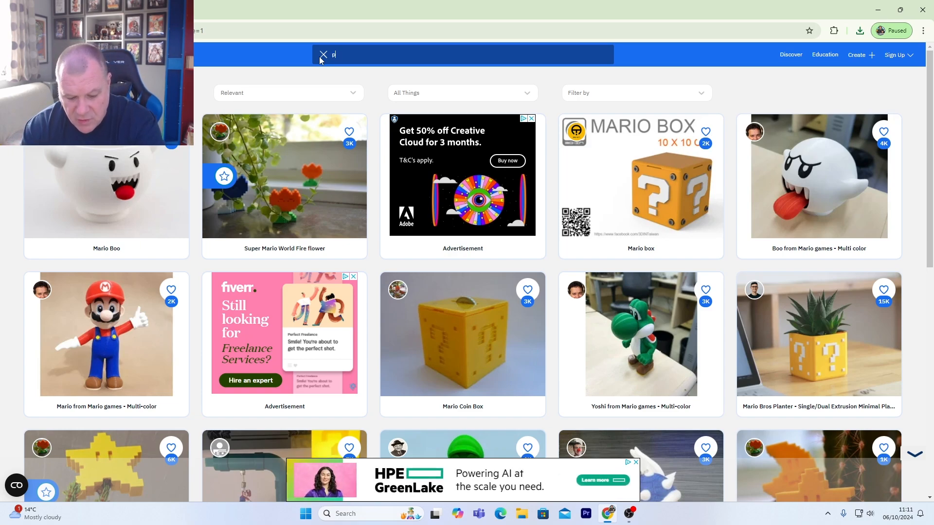
# Search 'ps3 controller' and browse the holder compilation's photos and xbox and n64 previews
pyautogui.write('s3 controller')
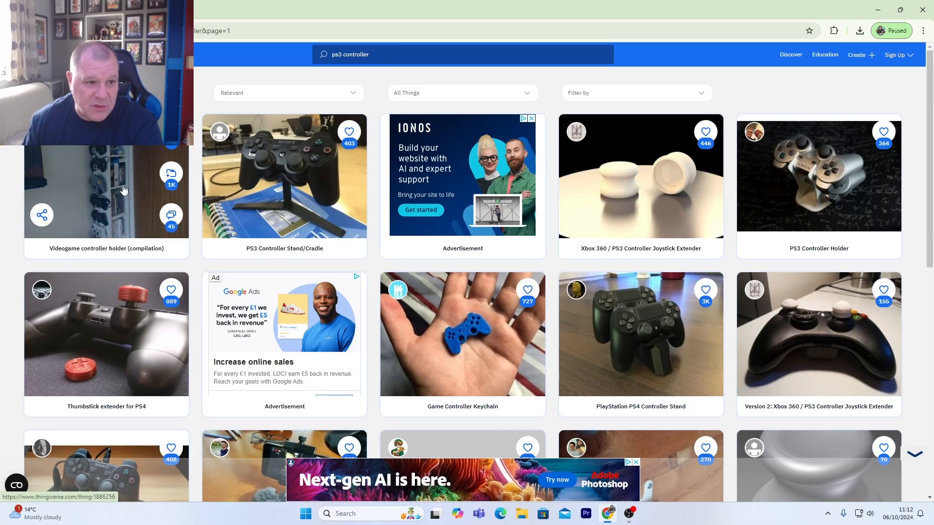
pyautogui.click(107, 190)
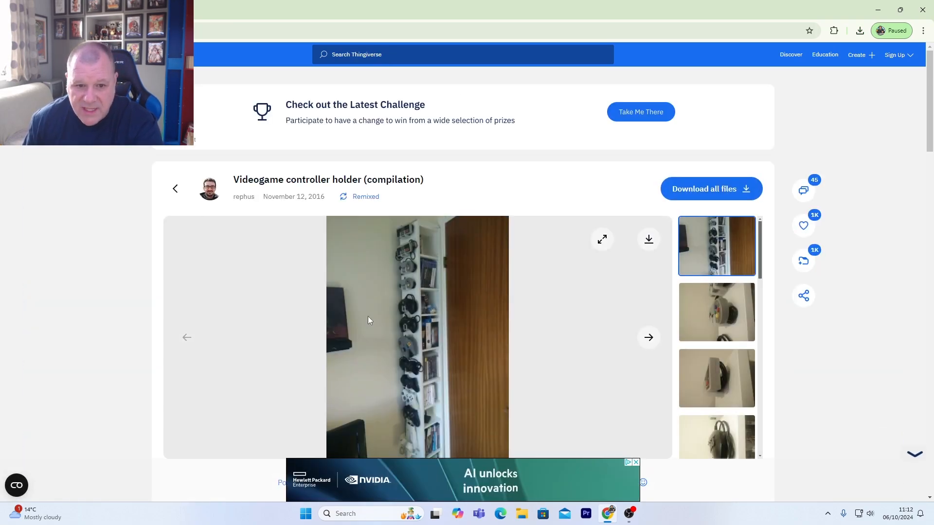
pyautogui.click(716, 312)
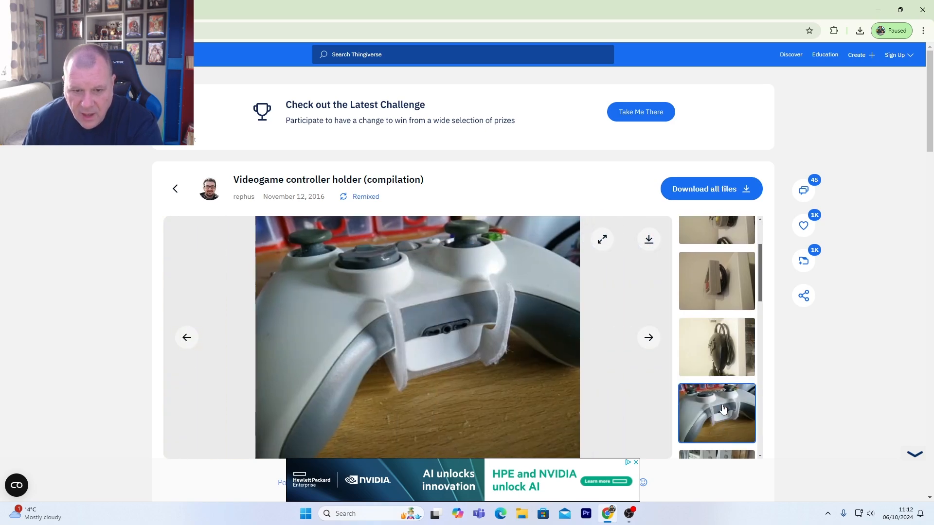
pyautogui.click(717, 334)
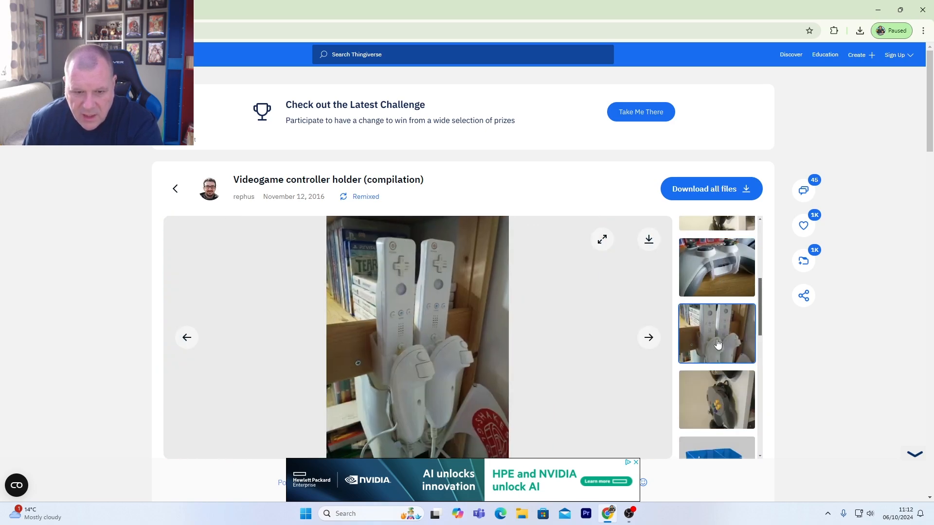
pyautogui.click(717, 400)
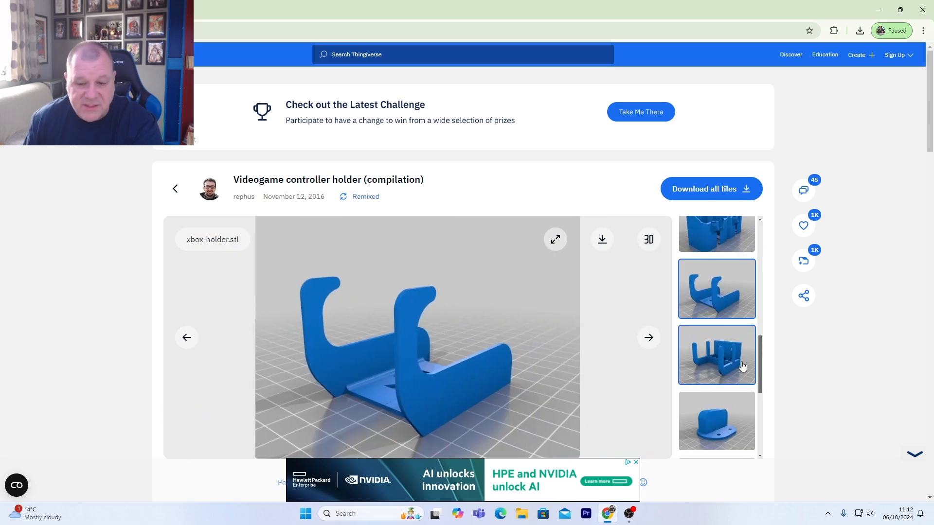
pyautogui.click(717, 420)
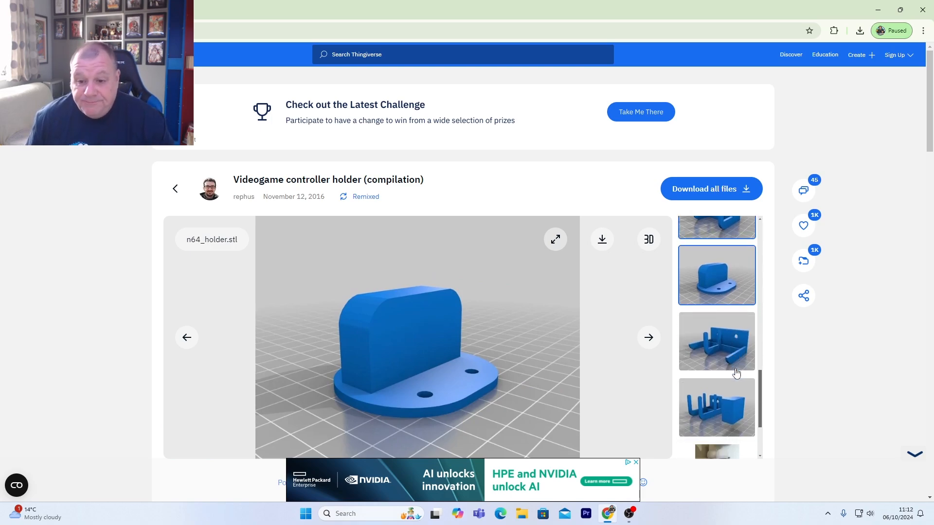
pyautogui.scroll(-3)
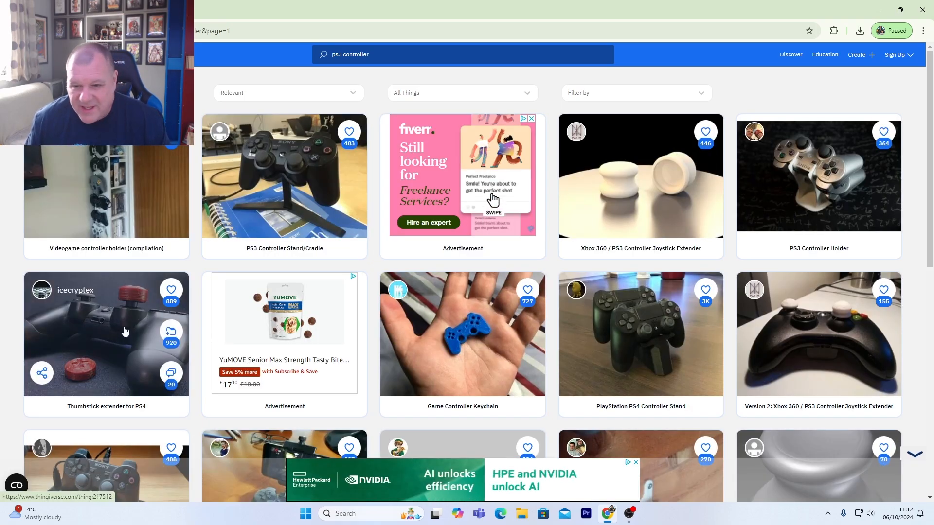
# Download all files of the ps3 controller wall mount design as a zip
pyautogui.scroll(-3)
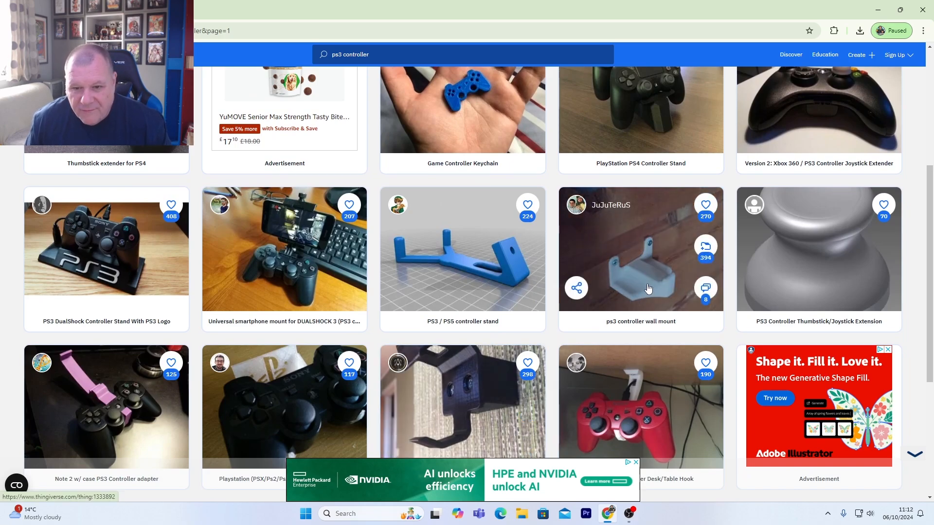
pyautogui.click(648, 289)
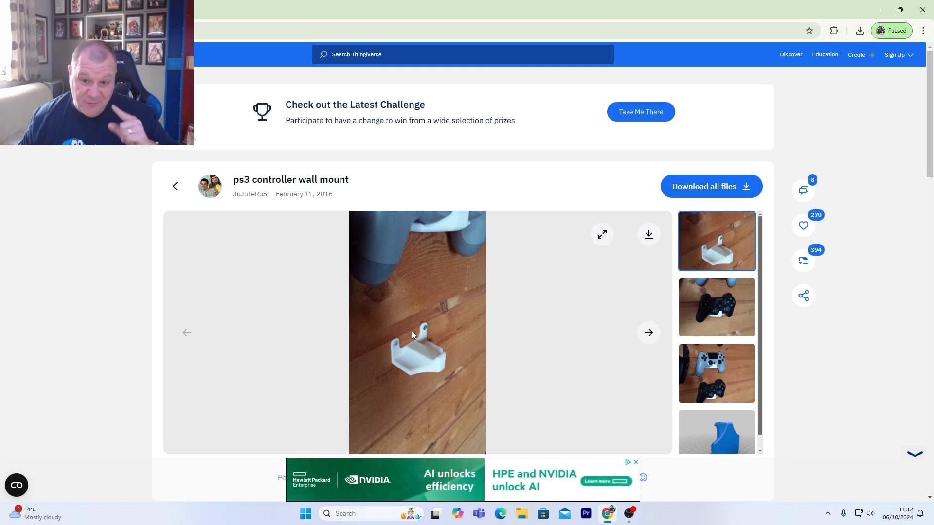
pyautogui.moveTo(722, 188)
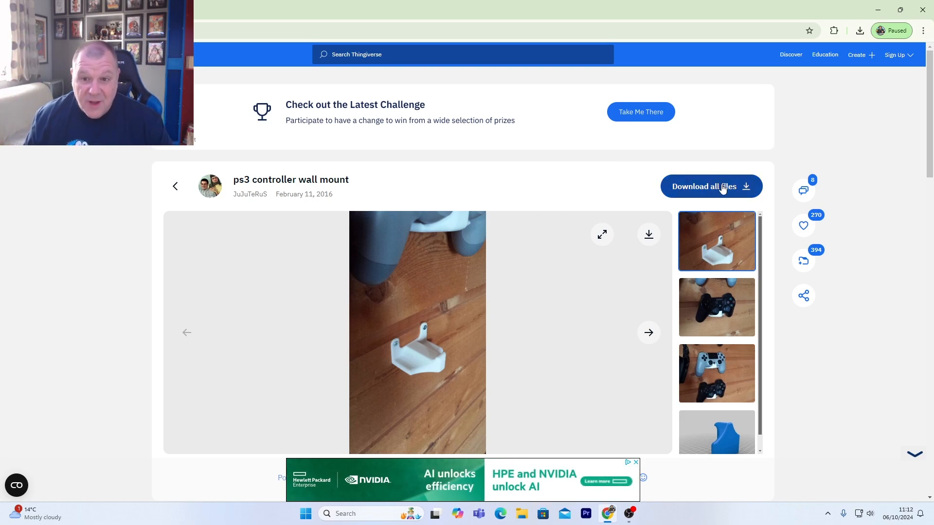
pyautogui.click(711, 186)
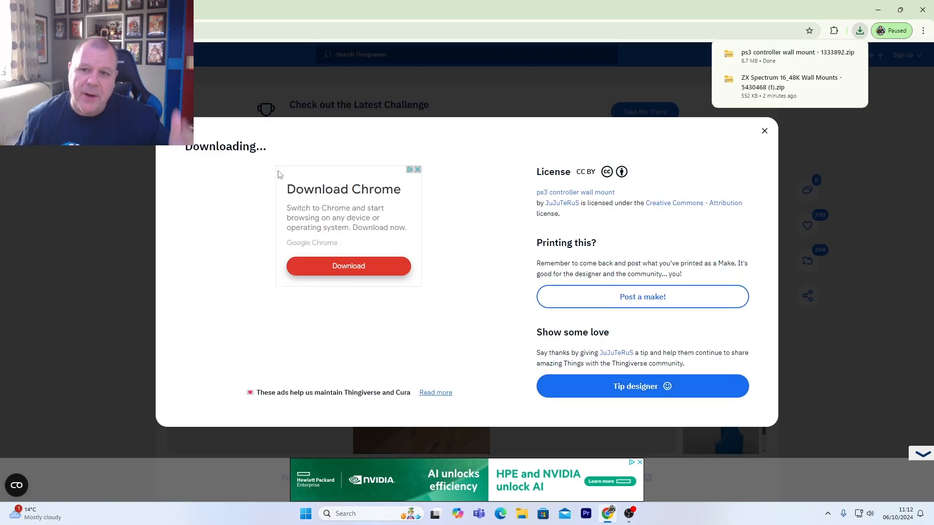
pyautogui.moveTo(764, 131)
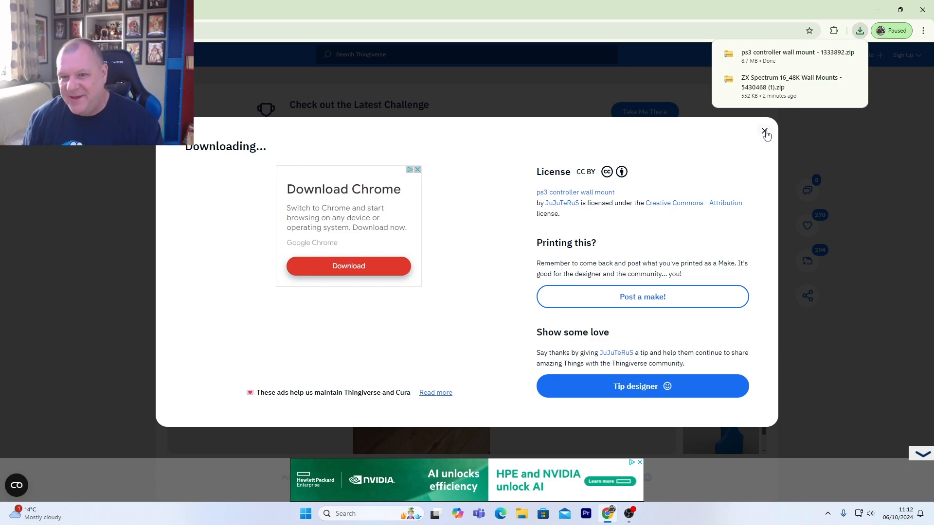
pyautogui.click(766, 131)
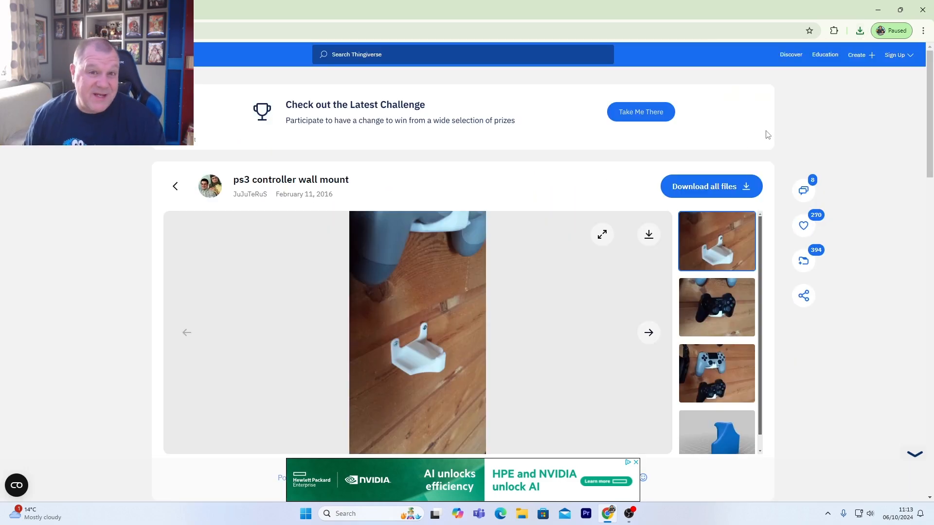
pyautogui.moveTo(742, 124)
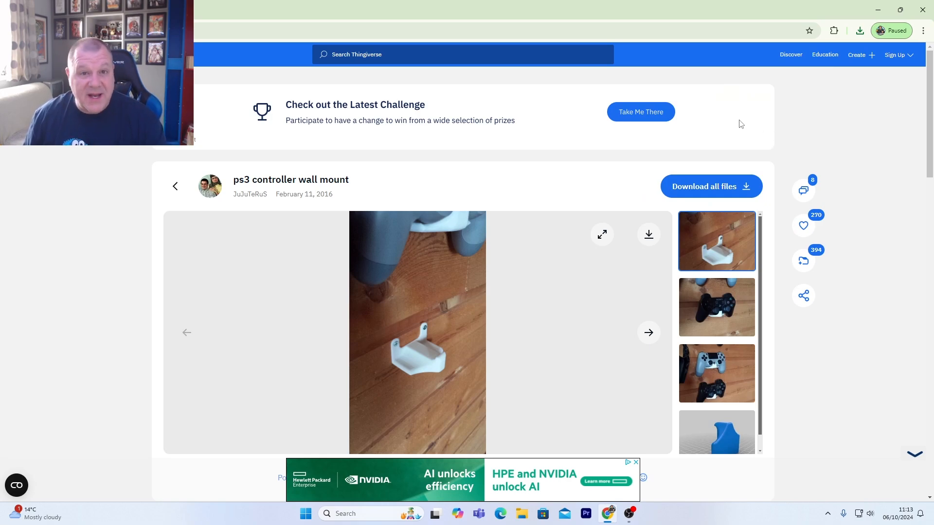
# Search Thingiverse for 'utility key' and scroll through results like Universal cross key
pyautogui.scroll(-3)
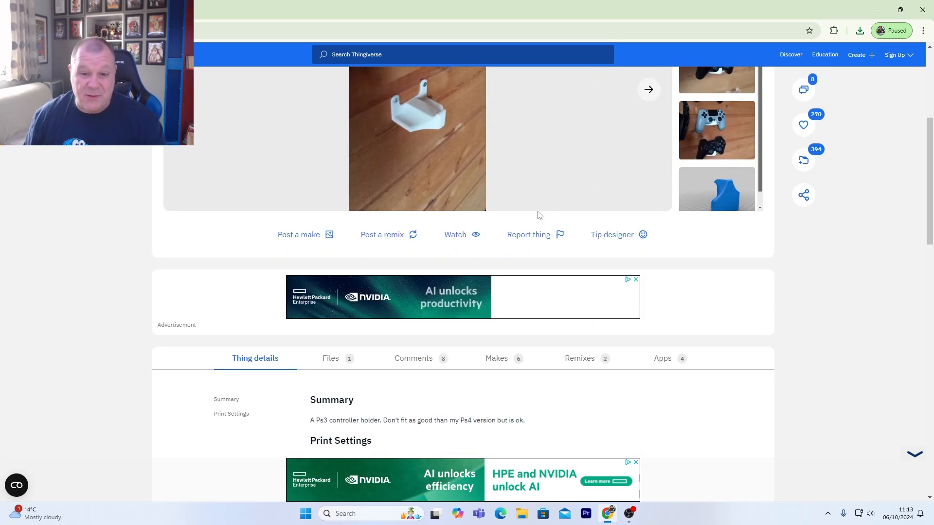
pyautogui.scroll(3)
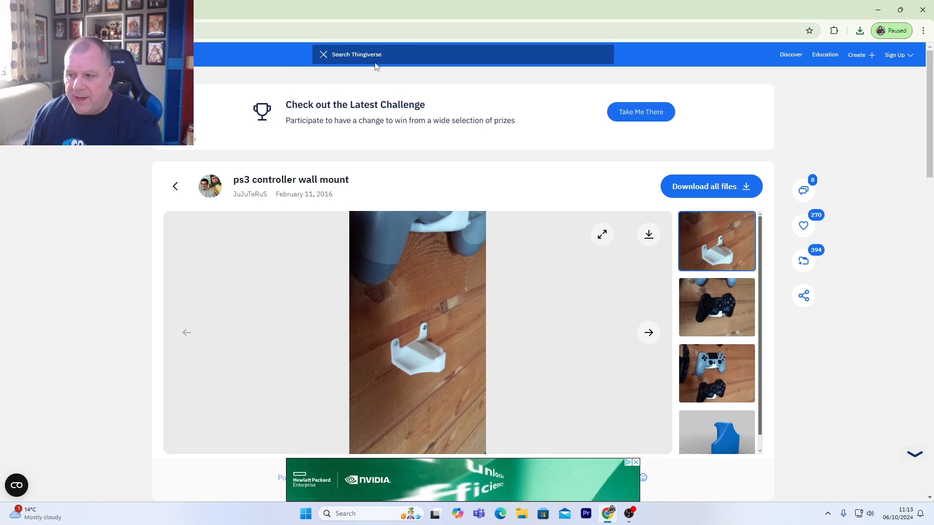
pyautogui.write('utility')
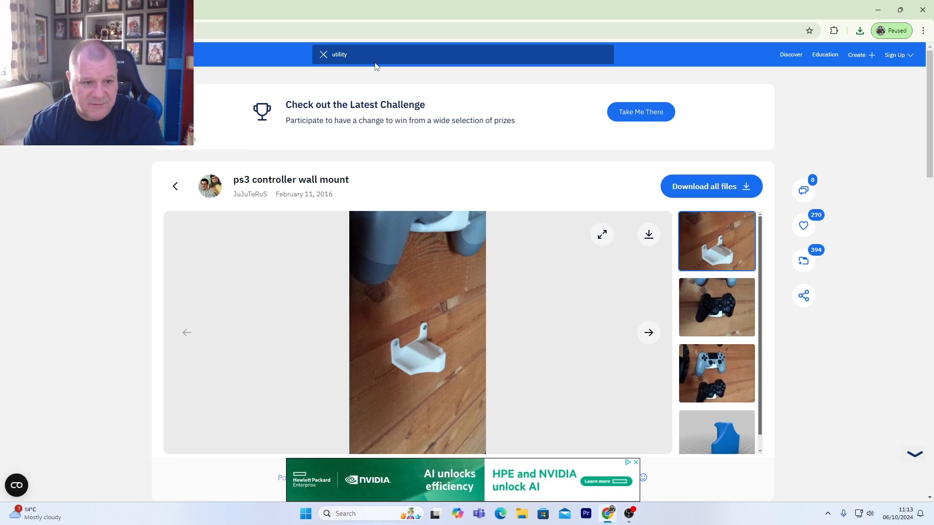
pyautogui.write('ke')
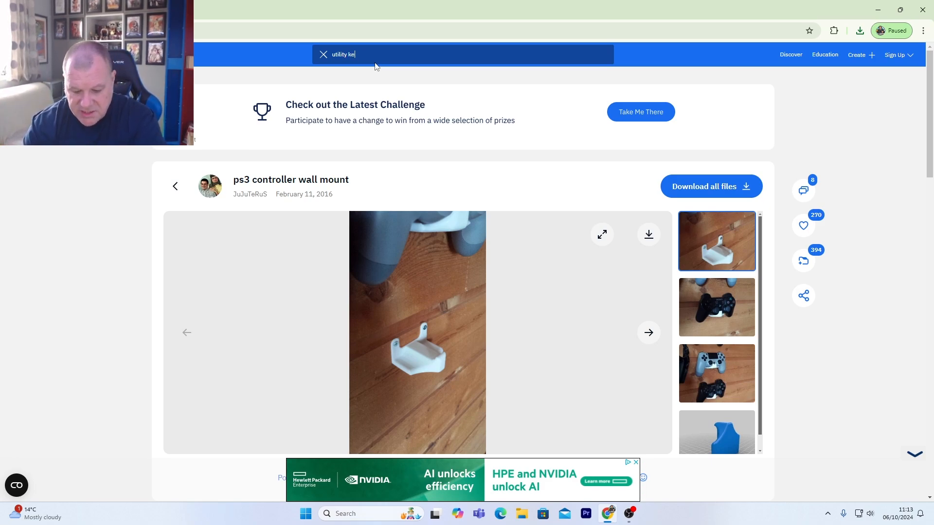
pyautogui.press('Enter')
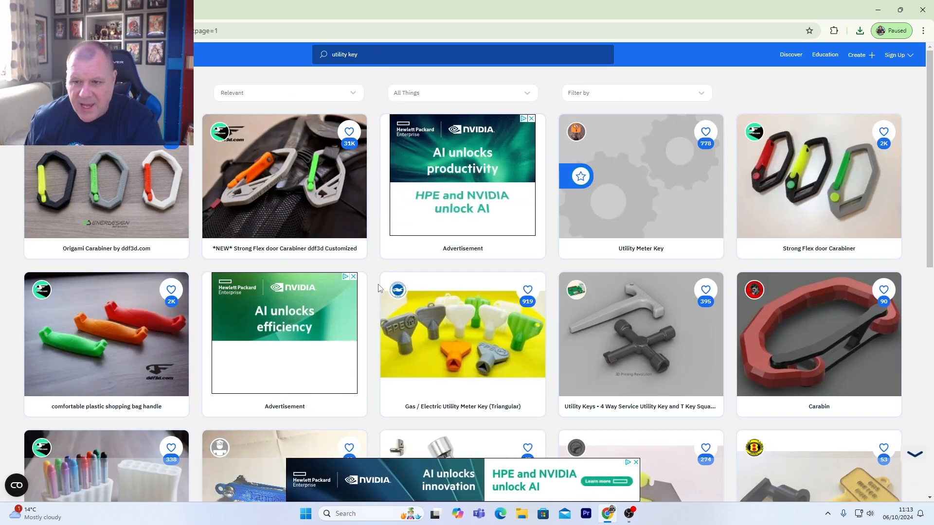
pyautogui.scroll(-3)
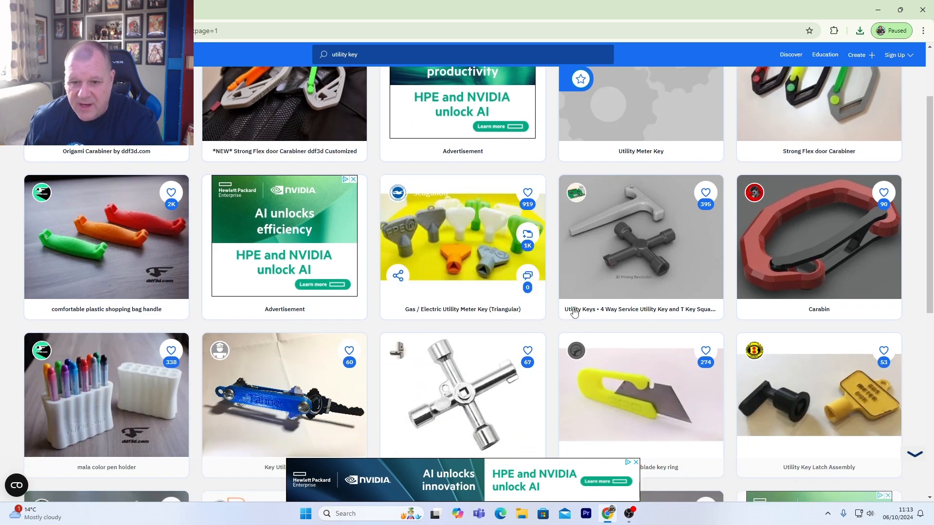
pyautogui.moveTo(659, 228)
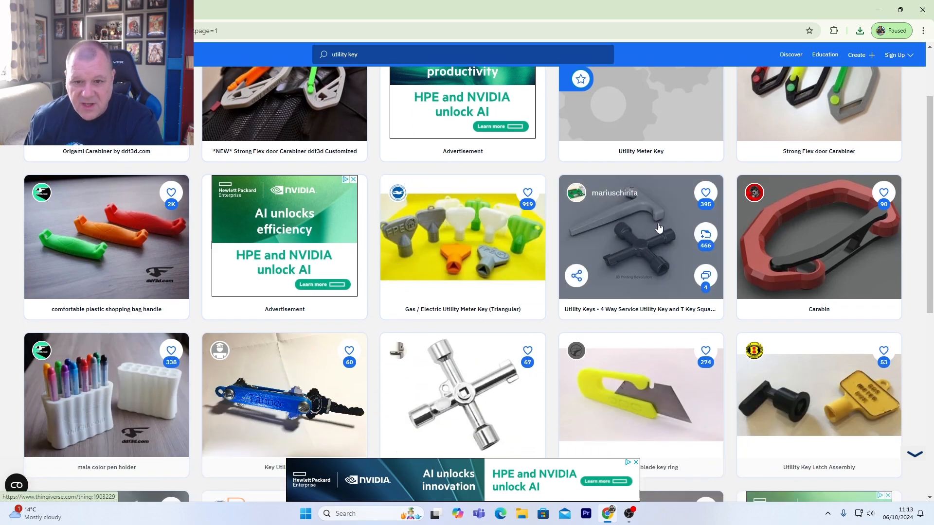
pyautogui.moveTo(648, 250)
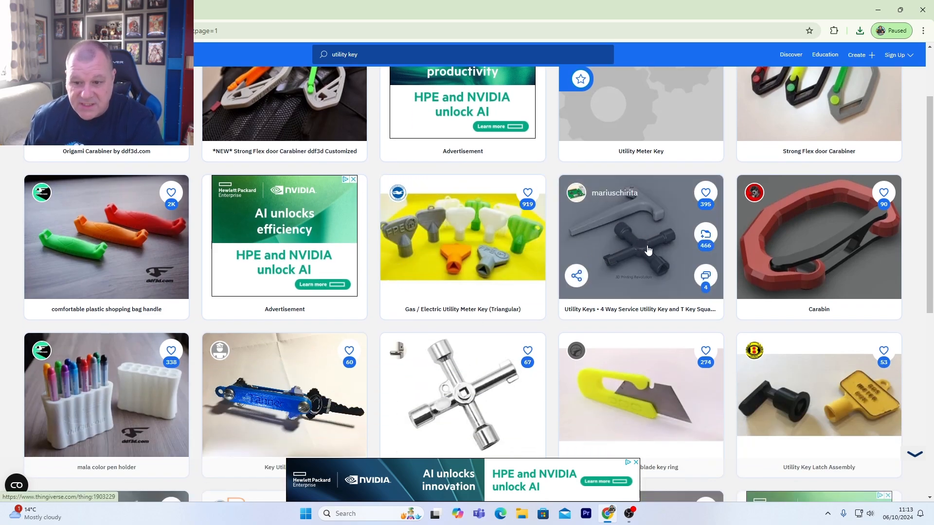
pyautogui.scroll(-3)
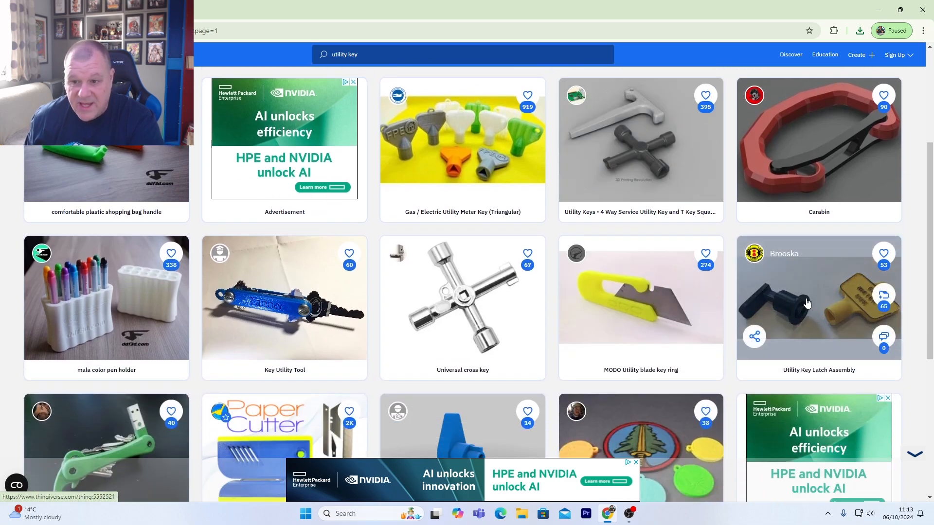
pyautogui.scroll(-3)
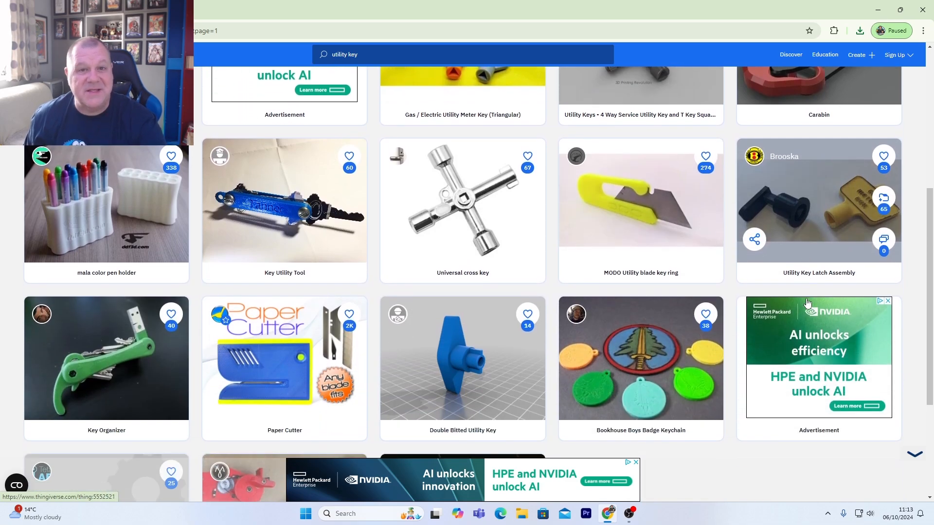
pyautogui.scroll(-3)
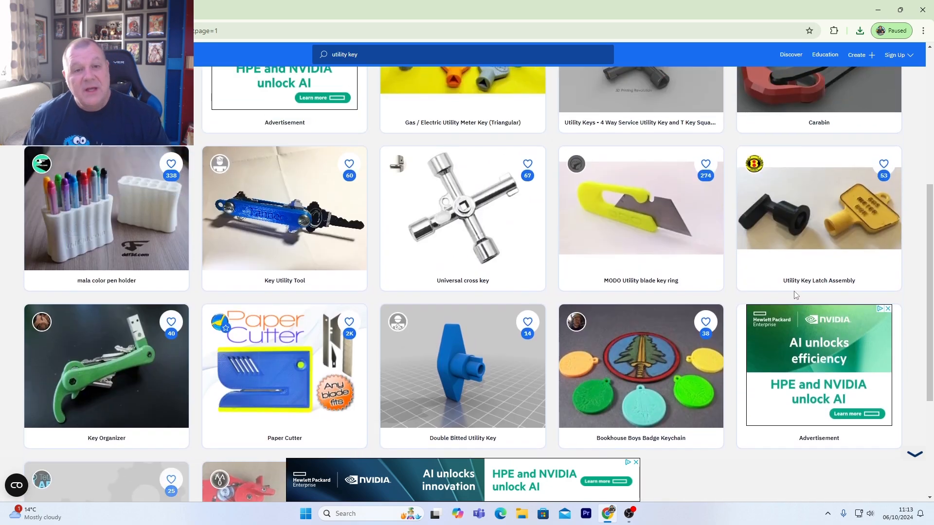
pyautogui.moveTo(795, 291)
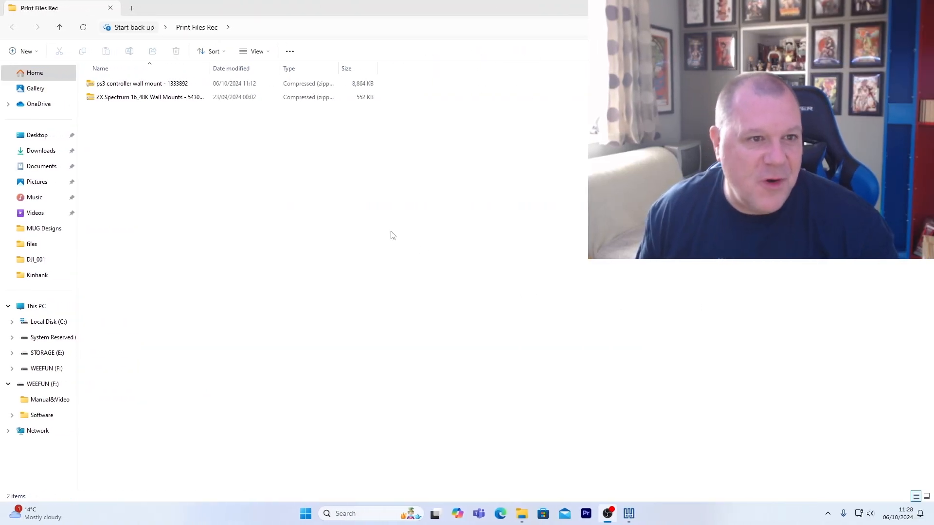
pyautogui.moveTo(165, 108)
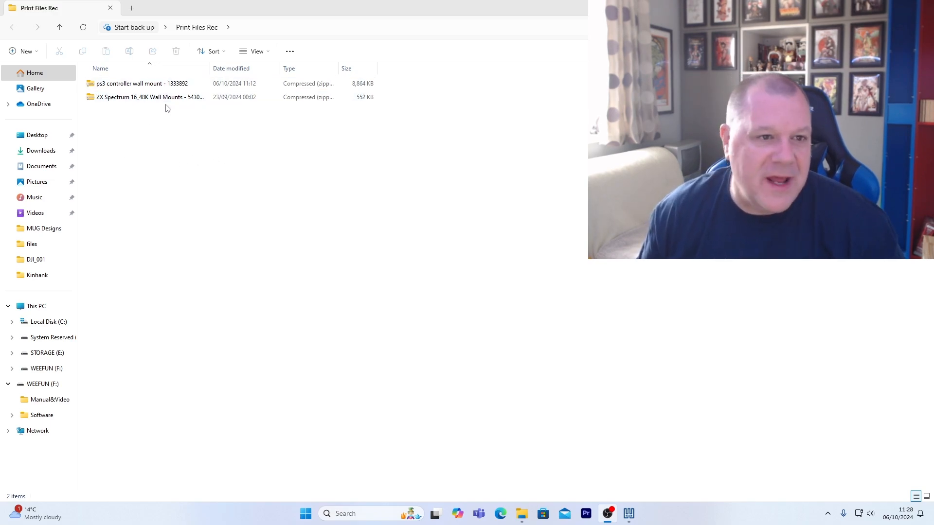
# Extract the ps3 controller wall mount zip and the ZX Spectrum wall mounts zip
pyautogui.rightClick(137, 84)
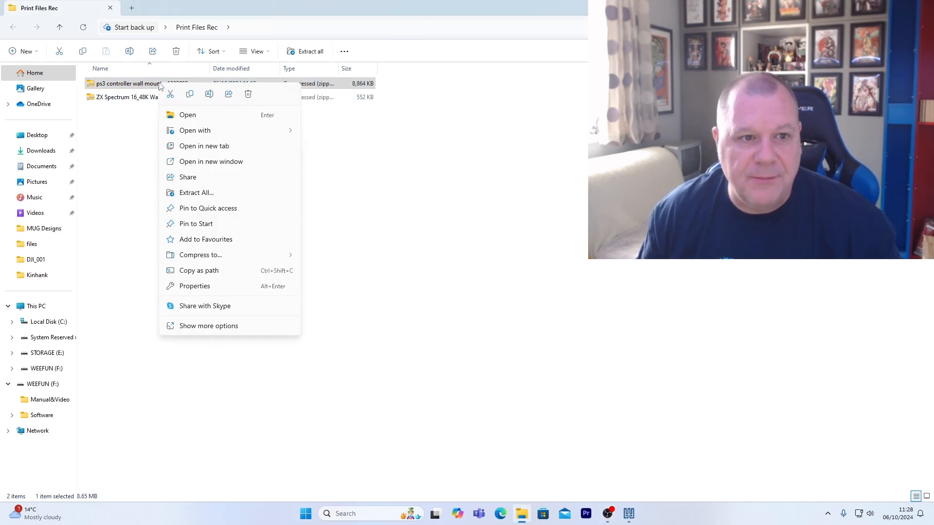
pyautogui.moveTo(222, 193)
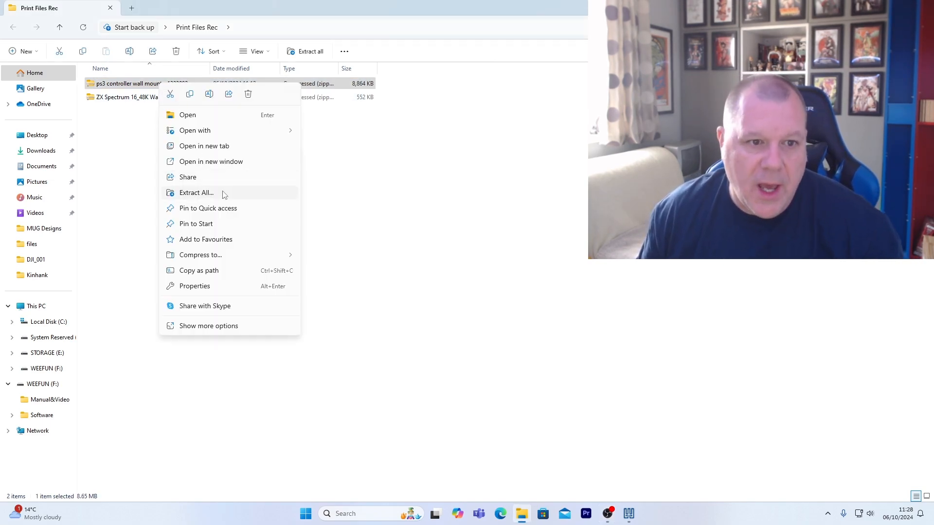
pyautogui.click(196, 192)
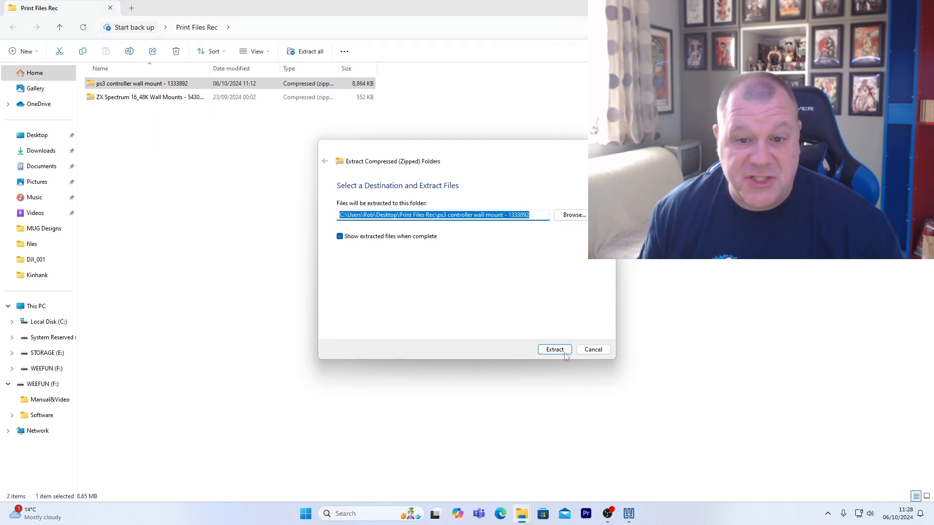
pyautogui.click(554, 349)
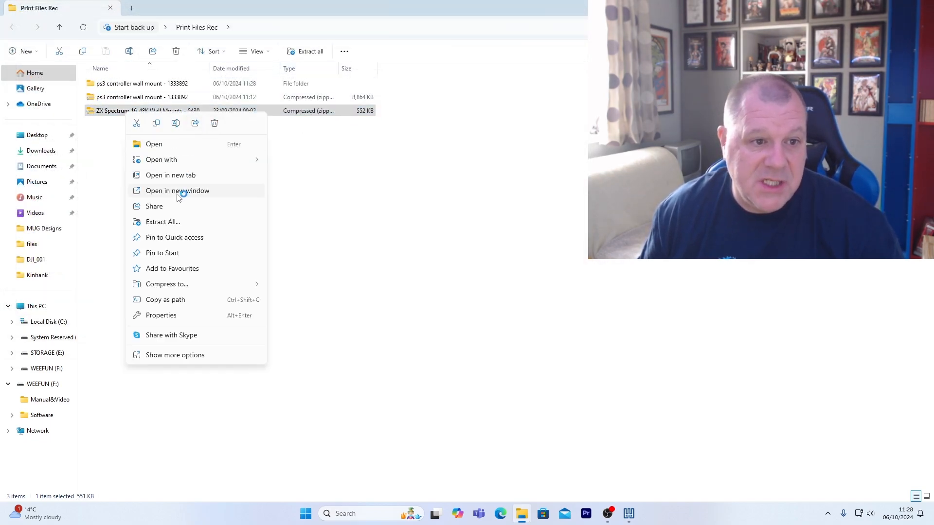
pyautogui.click(162, 222)
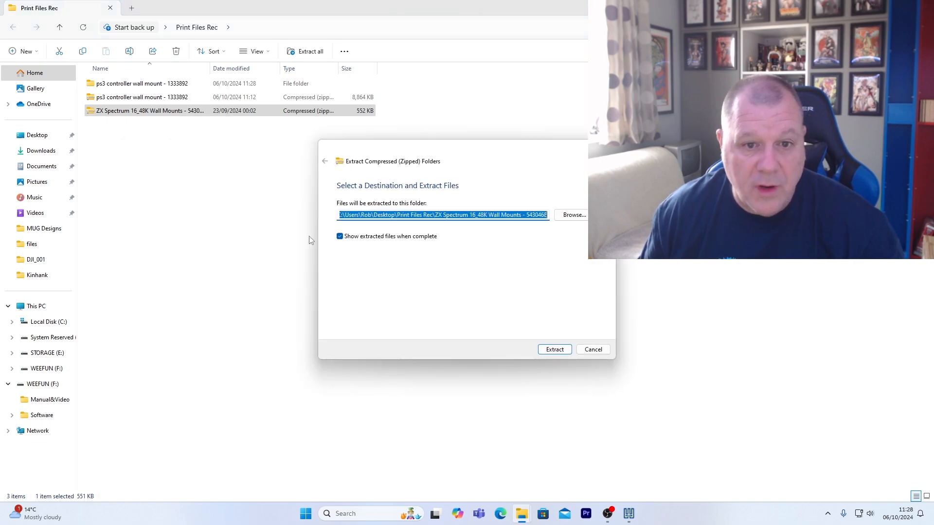
pyautogui.click(554, 349)
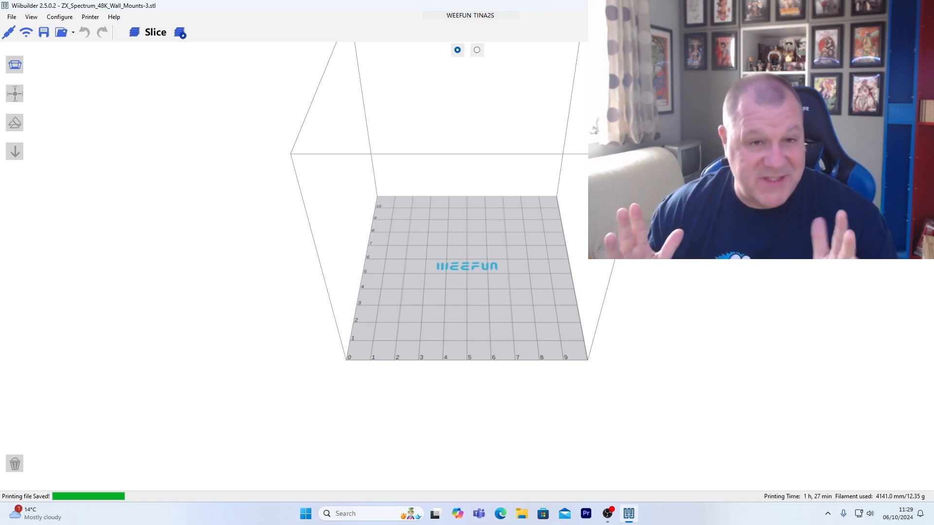
pyautogui.moveTo(192, 141)
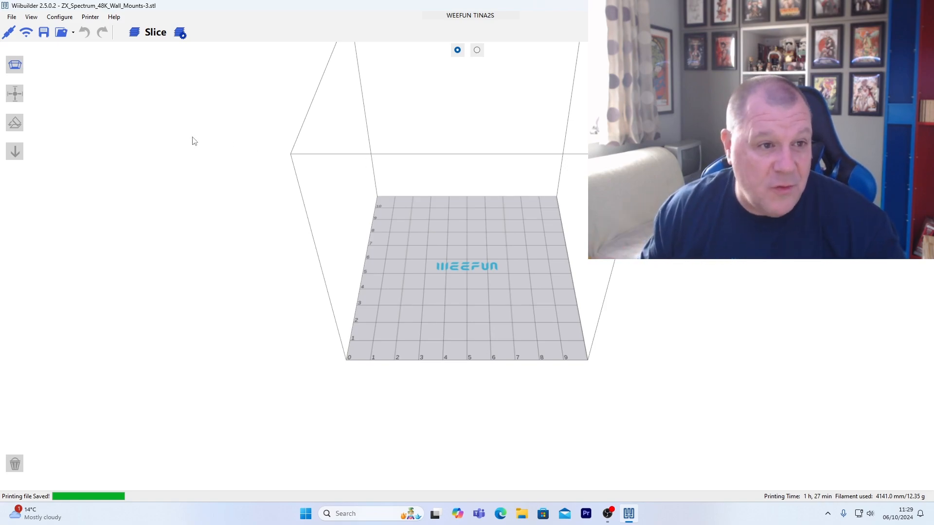
# Open ZX_Spectrum_48K_Wall_Mounts-3.stl from Print Files Rec > ZX Spectrum 16_48K Wall Mounts > files
pyautogui.click(9, 17)
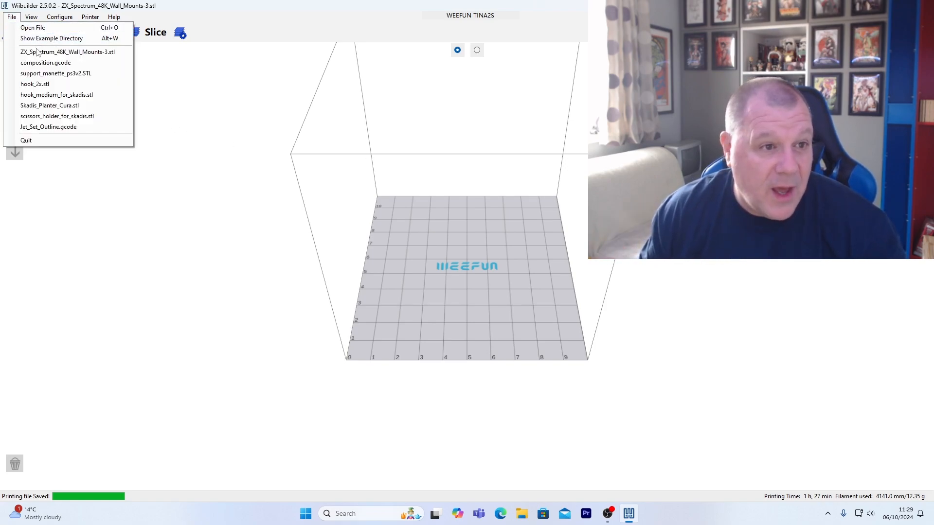
pyautogui.click(37, 28)
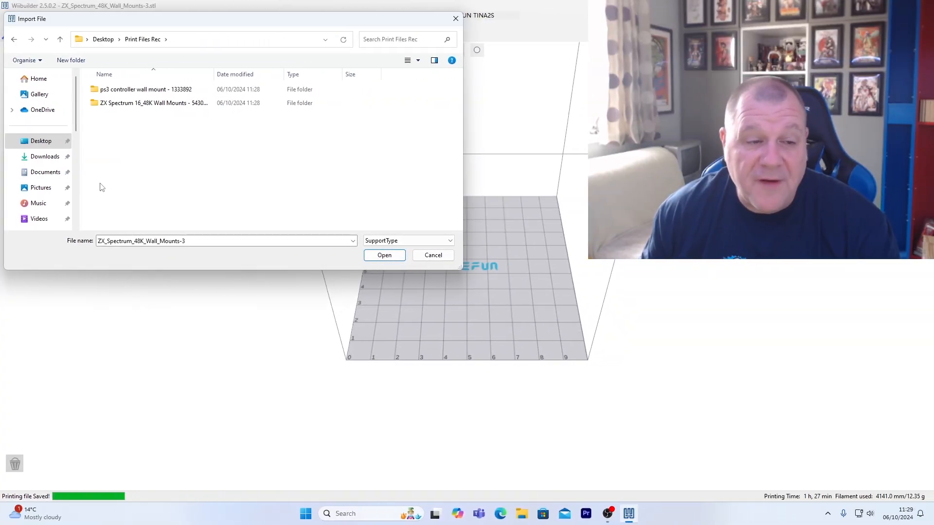
pyautogui.click(139, 89)
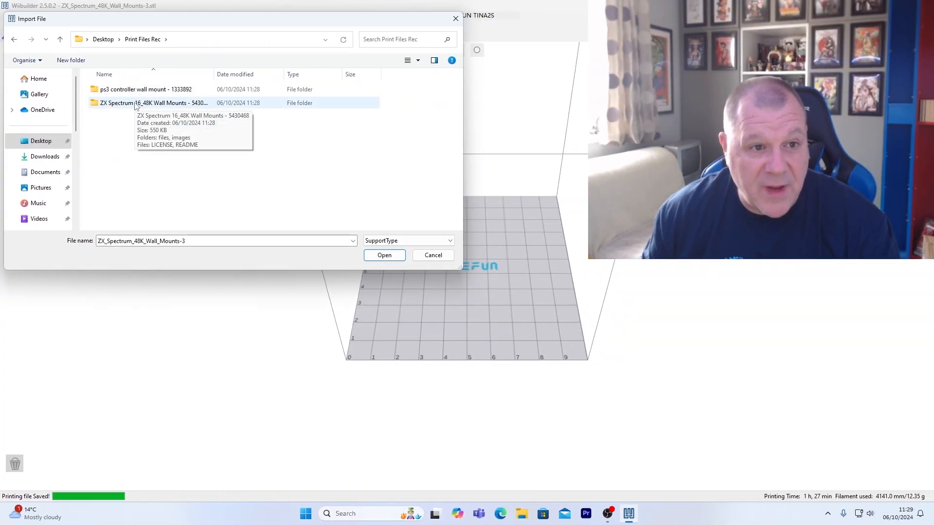
pyautogui.doubleClick(136, 103)
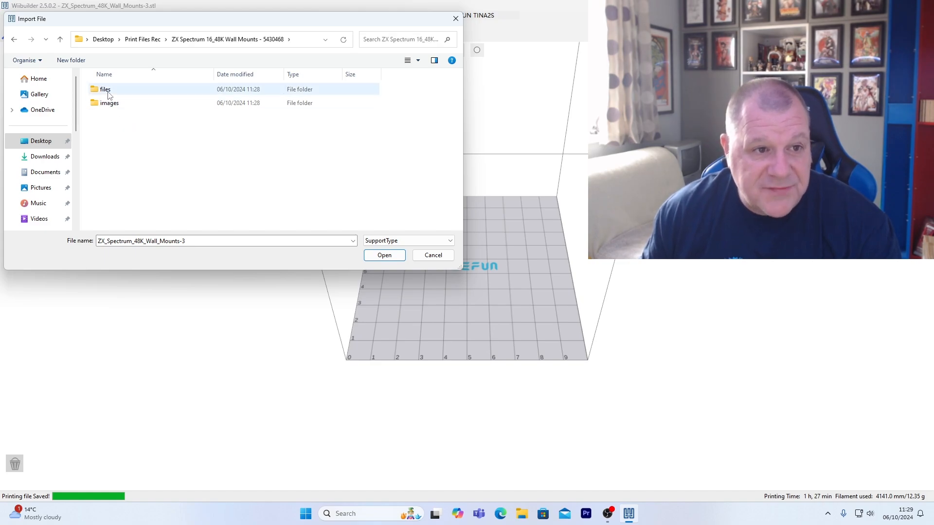
pyautogui.doubleClick(106, 89)
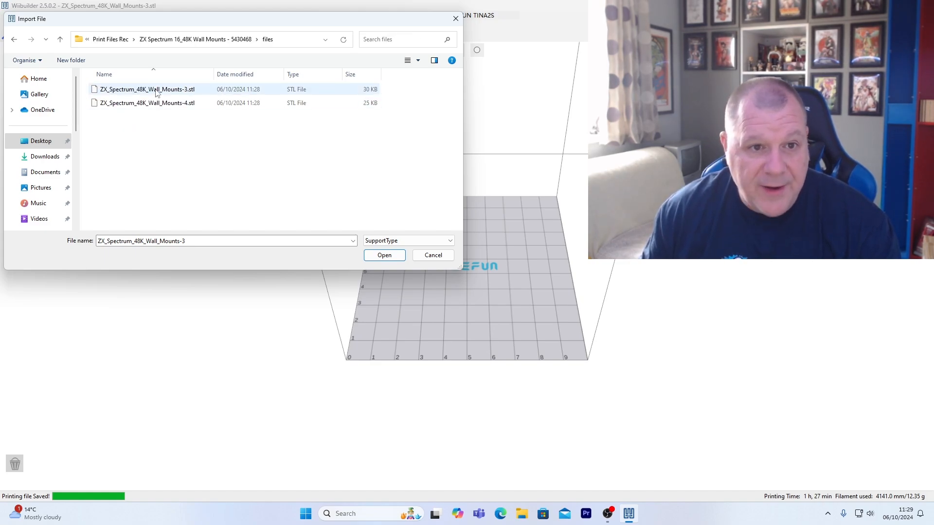
pyautogui.click(385, 255)
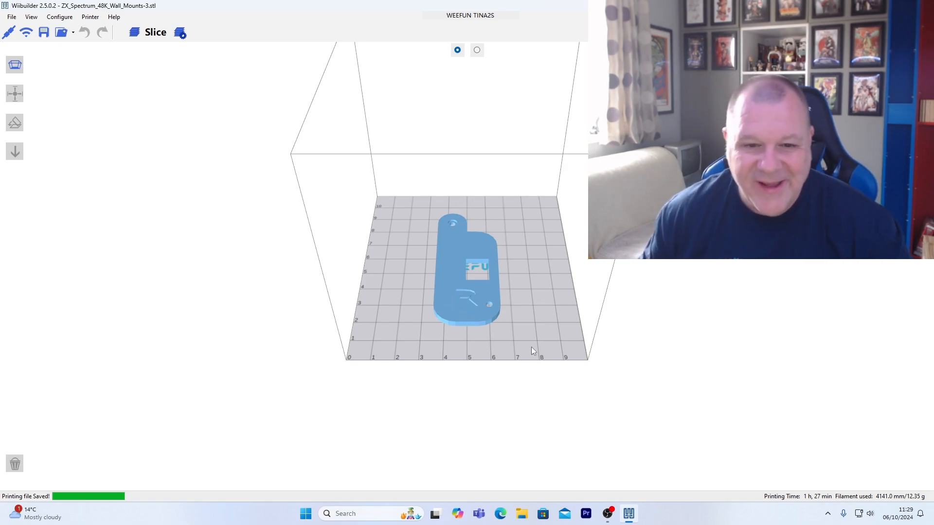
pyautogui.moveTo(631, 362)
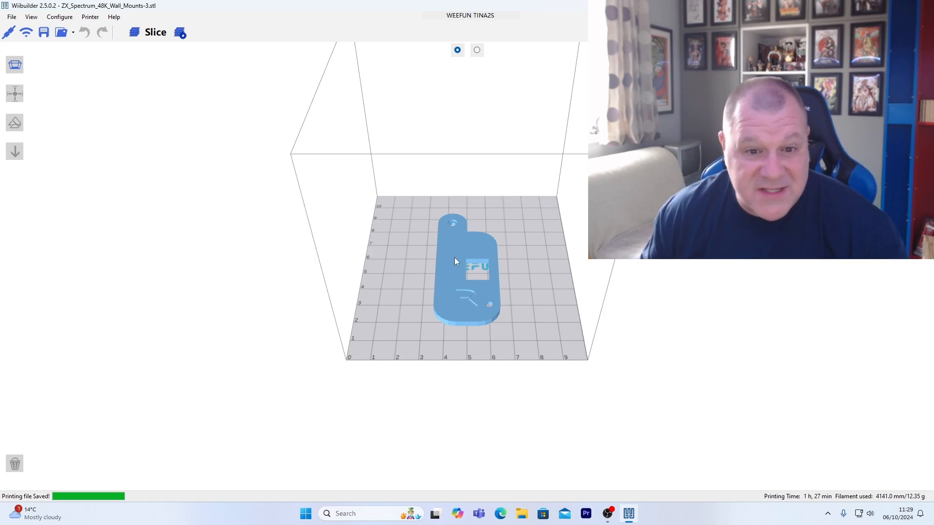
pyautogui.moveTo(450, 297)
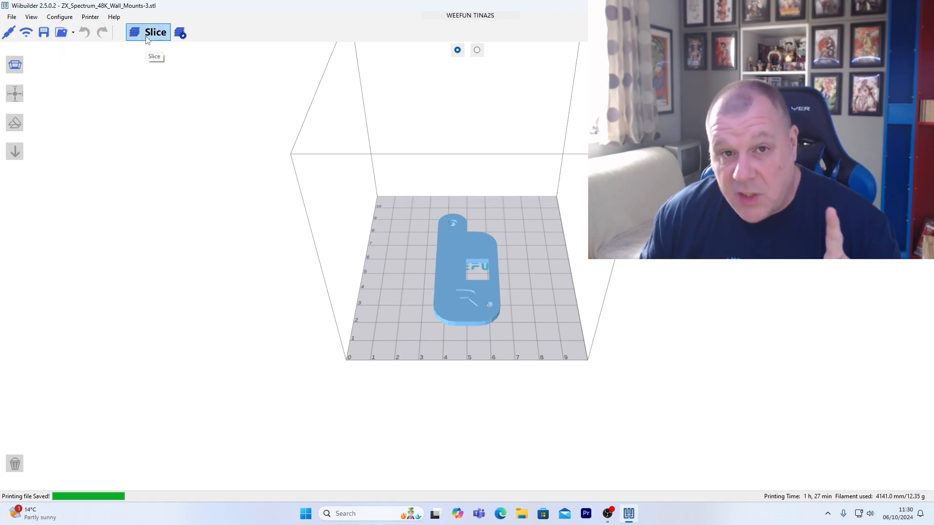
# Slice the ZX Spectrum wall mount, estimating 40 minutes and 7.82 g of filament
pyautogui.click(149, 32)
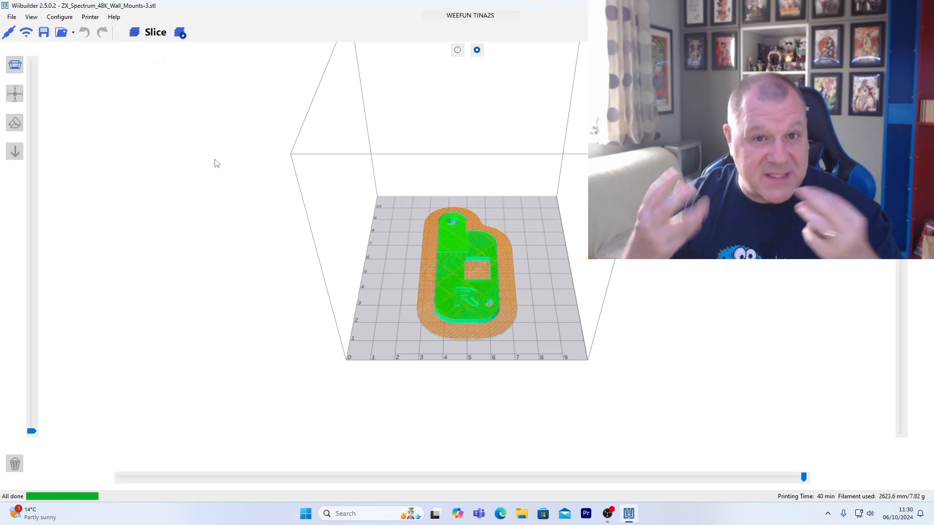
pyautogui.moveTo(434, 205)
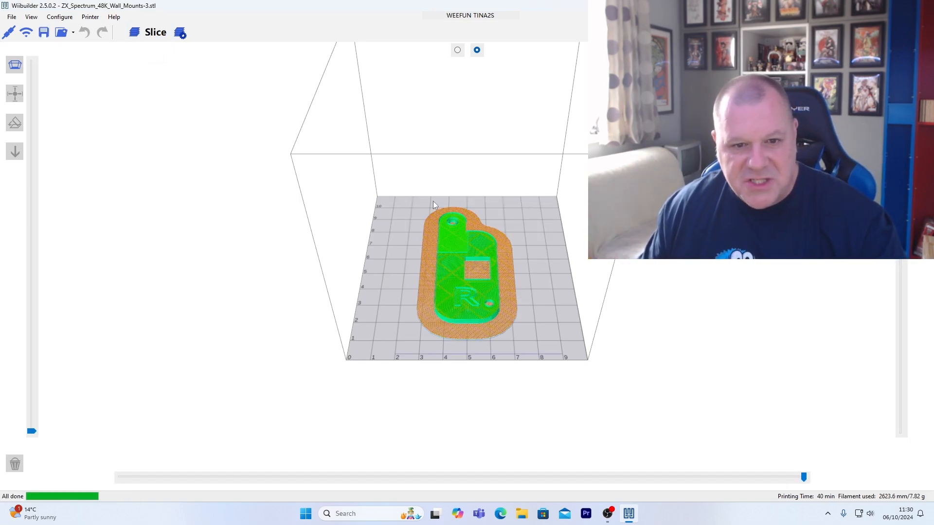
pyautogui.moveTo(423, 213)
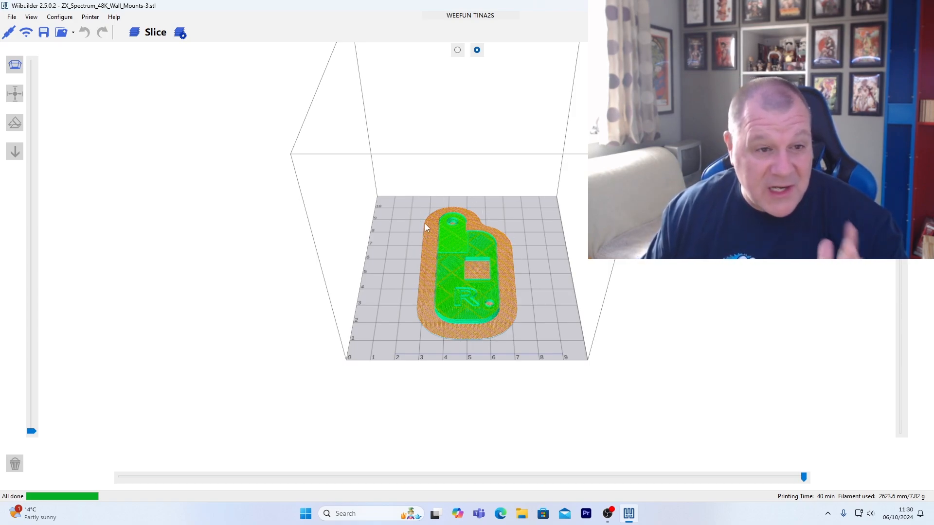
pyautogui.moveTo(371, 185)
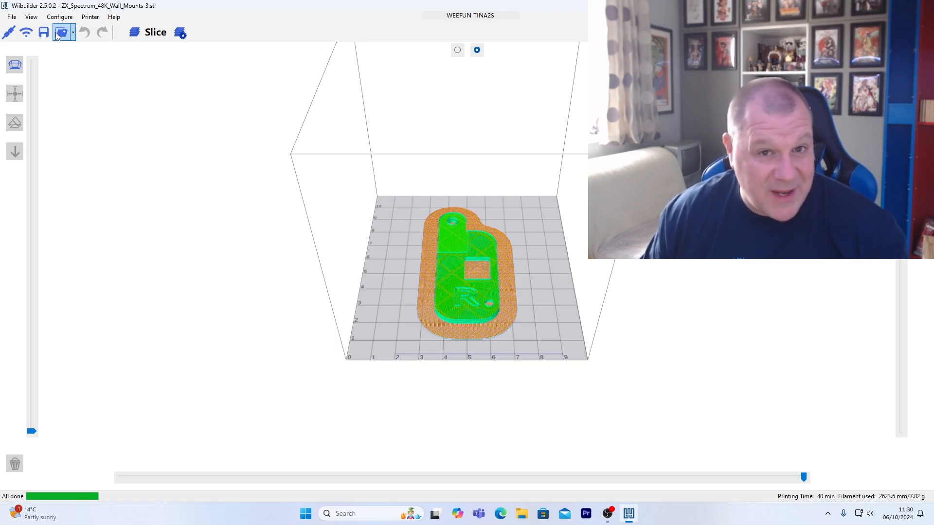
pyautogui.moveTo(44, 33)
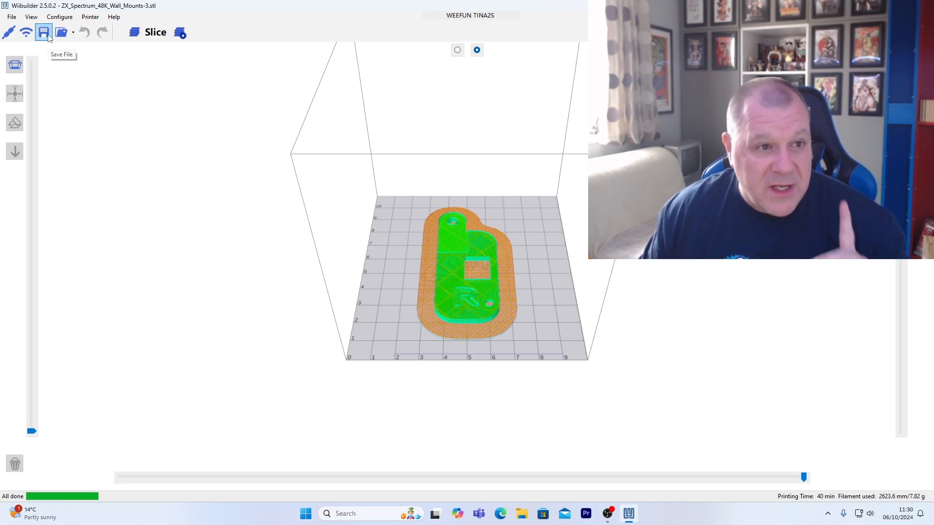
# Save the sliced GCode as 'Spectrum Right' on WEEFUN (F:) and close the confirmation
pyautogui.click(42, 32)
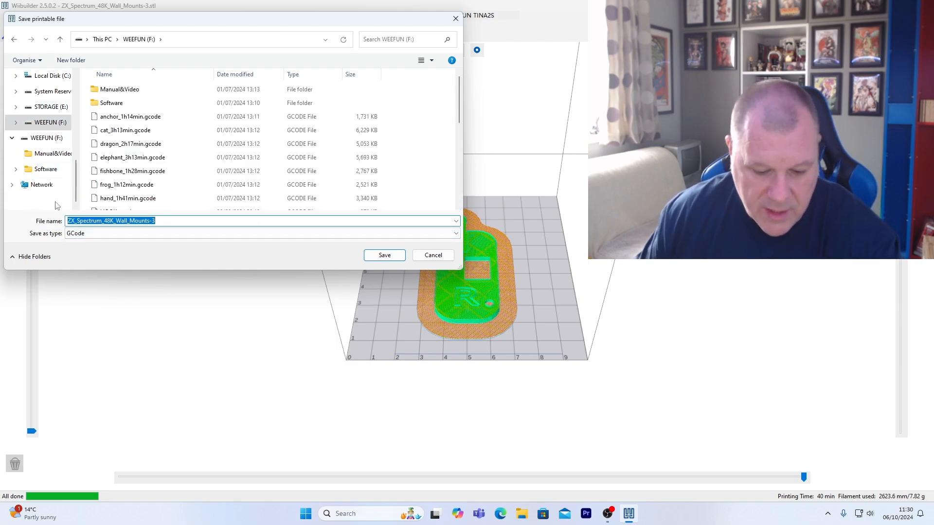
pyautogui.write('Spectrum Right')
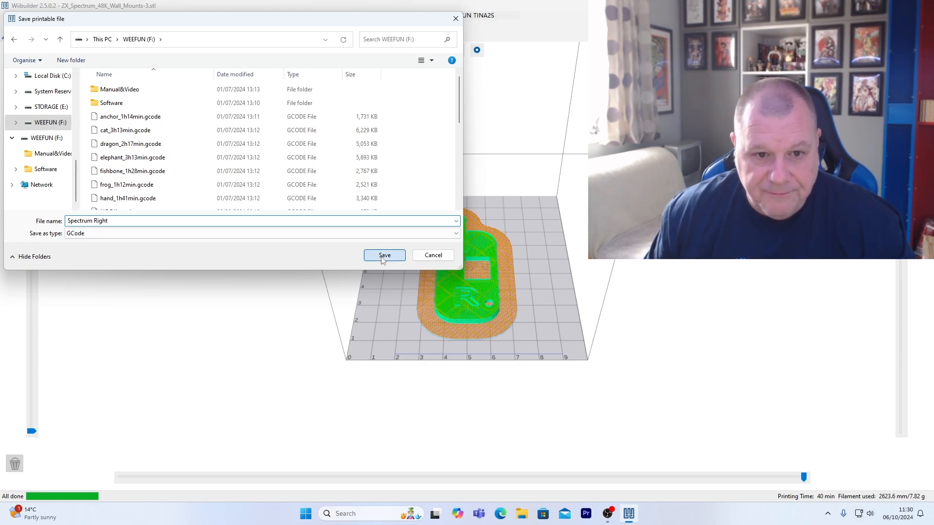
pyautogui.click(384, 255)
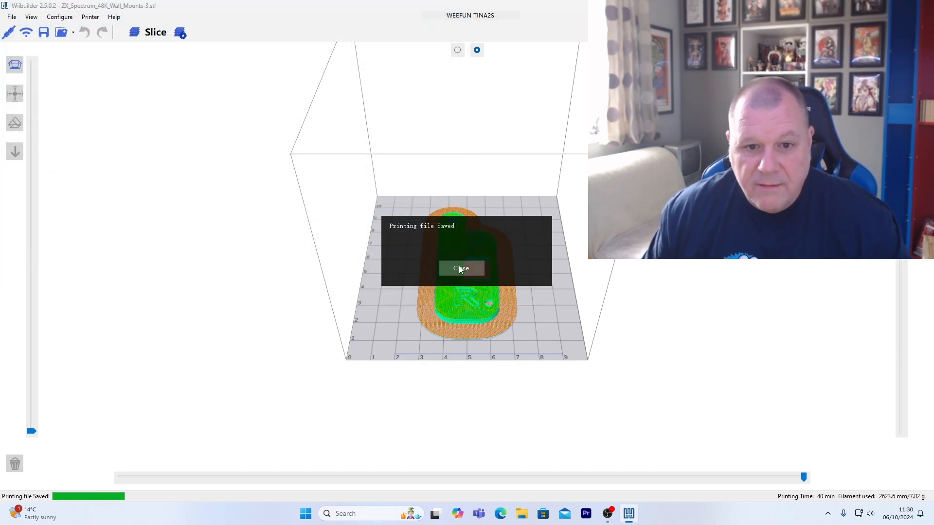
pyautogui.click(462, 268)
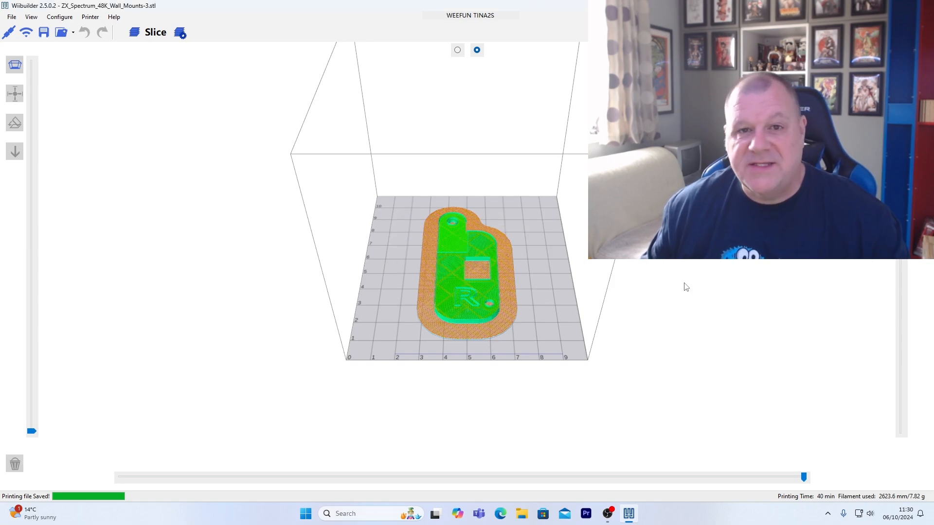
pyautogui.moveTo(483, 286)
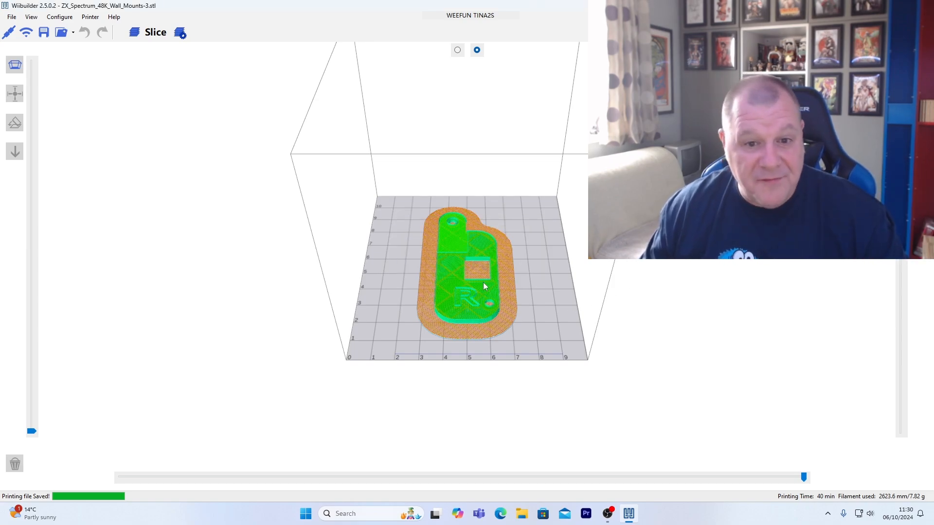
# Clear the plate, load ZX_Spectrum_48K_Wall_Mounts-4.stl and slice it (39 min, 7.82 g)
pyautogui.rightClick(469, 284)
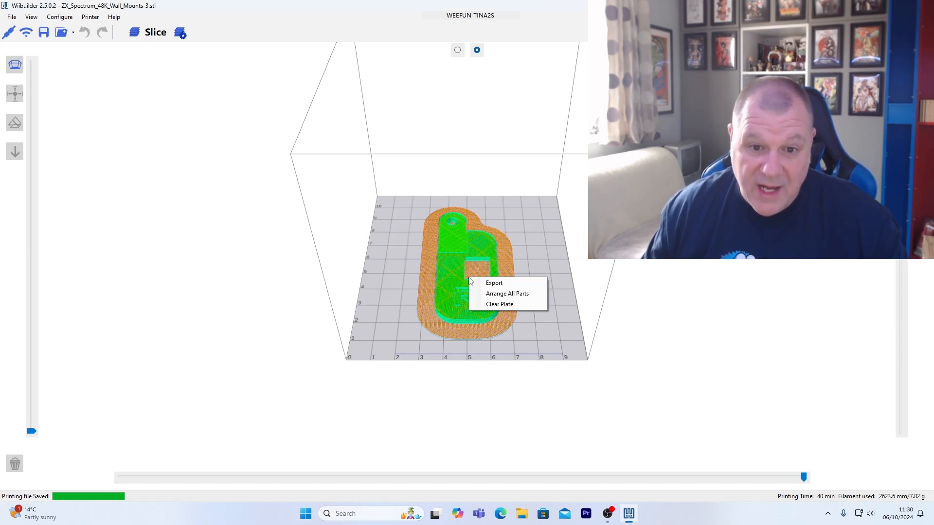
pyautogui.moveTo(499, 304)
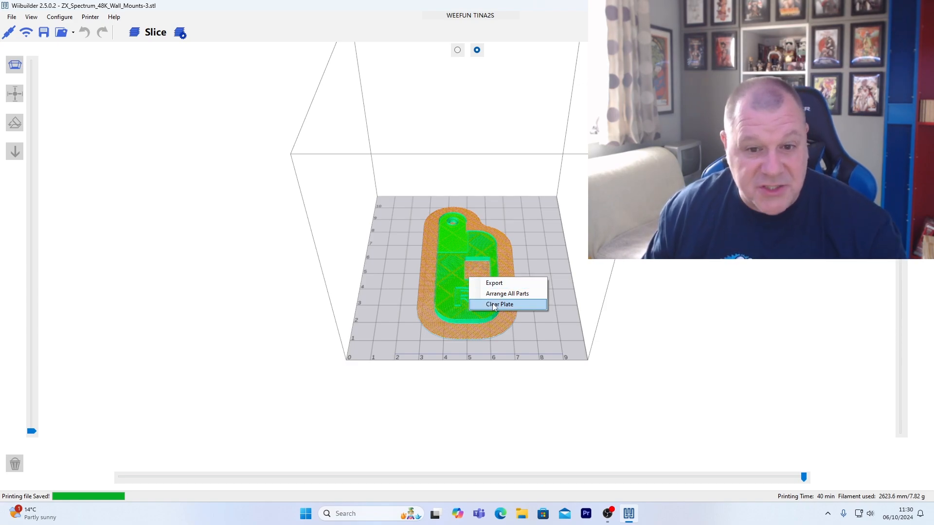
pyautogui.click(499, 304)
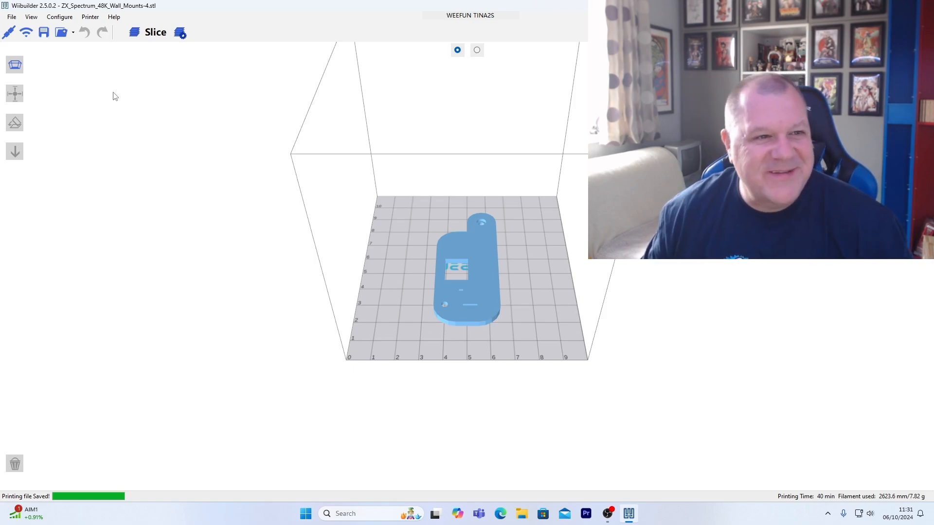
pyautogui.click(477, 50)
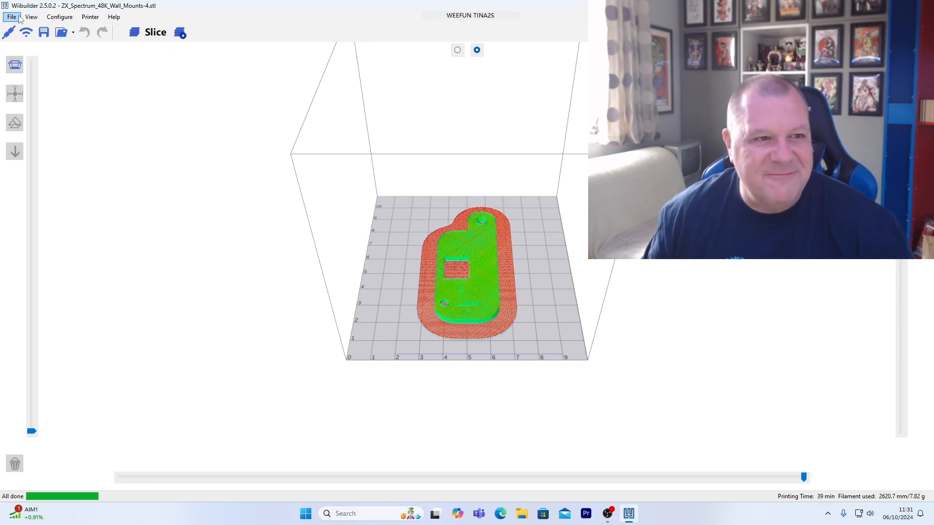
pyautogui.moveTo(64, 32)
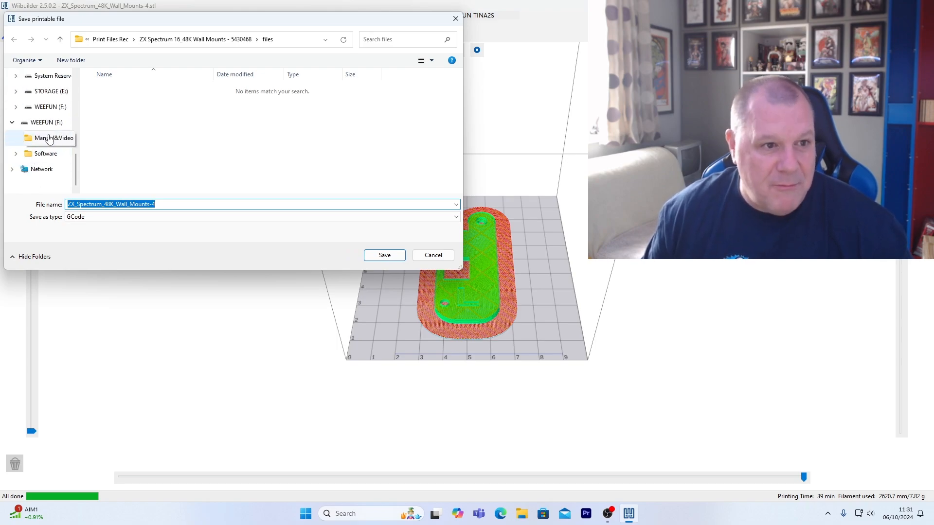
# Save the sliced mount as GCode 'Spectrum left' on the WEEFUN (F:) drive
pyautogui.click(42, 123)
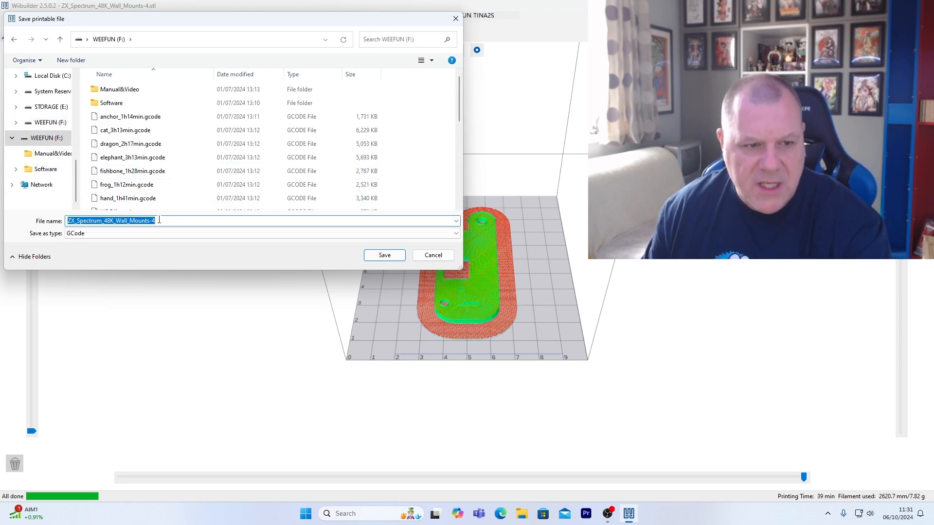
pyautogui.write('Spectrum left')
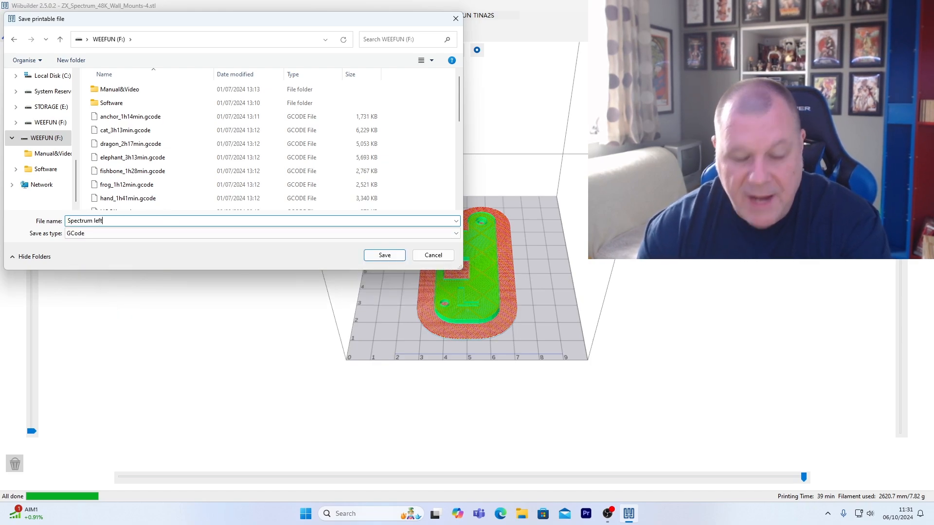
pyautogui.click(384, 255)
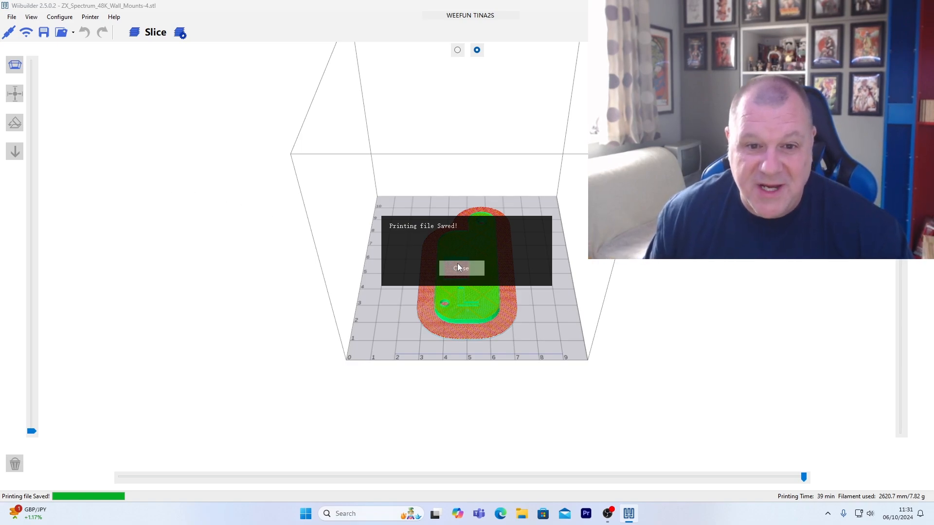
pyautogui.click(462, 267)
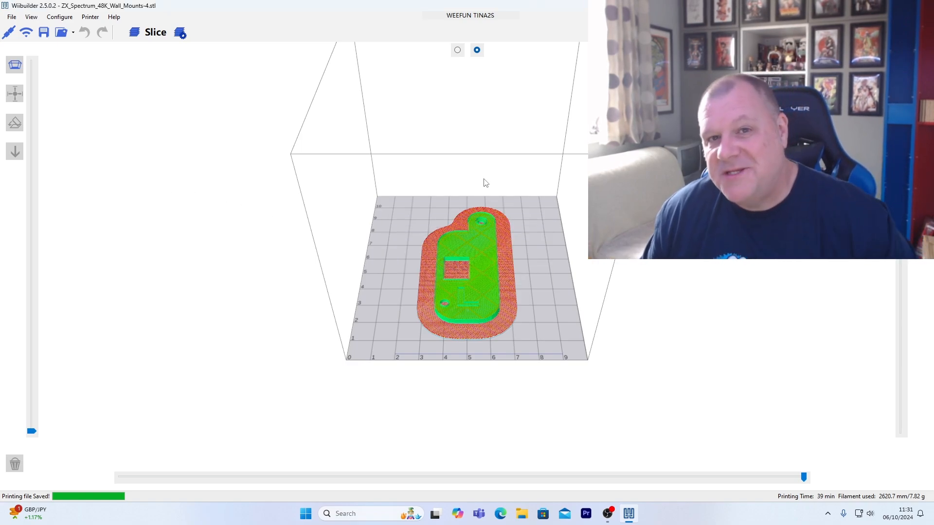